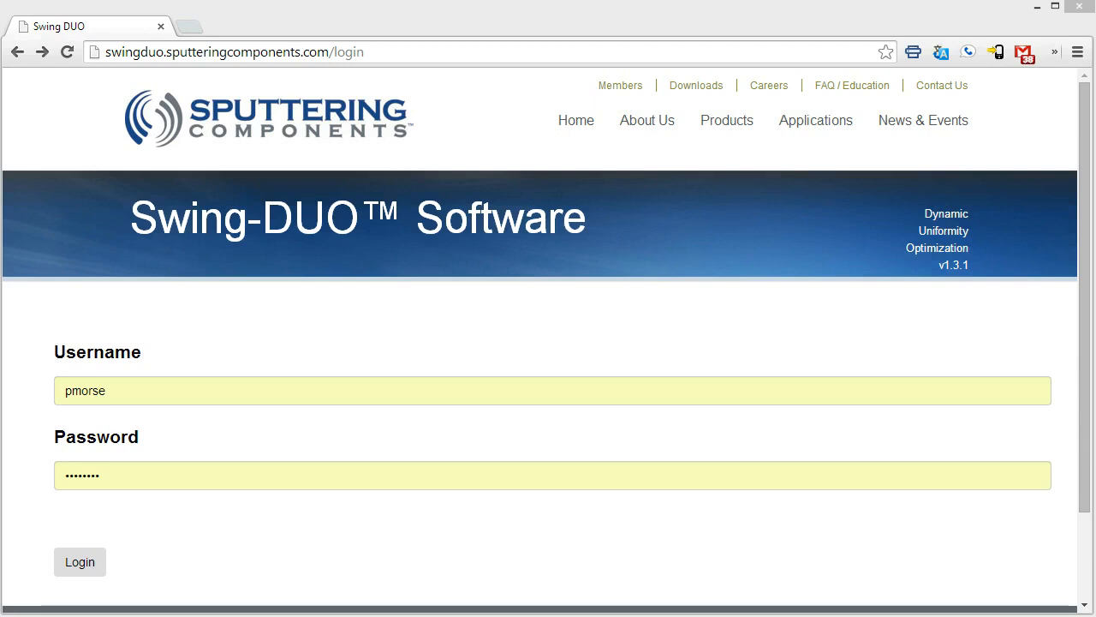
mouse_move(492, 596)
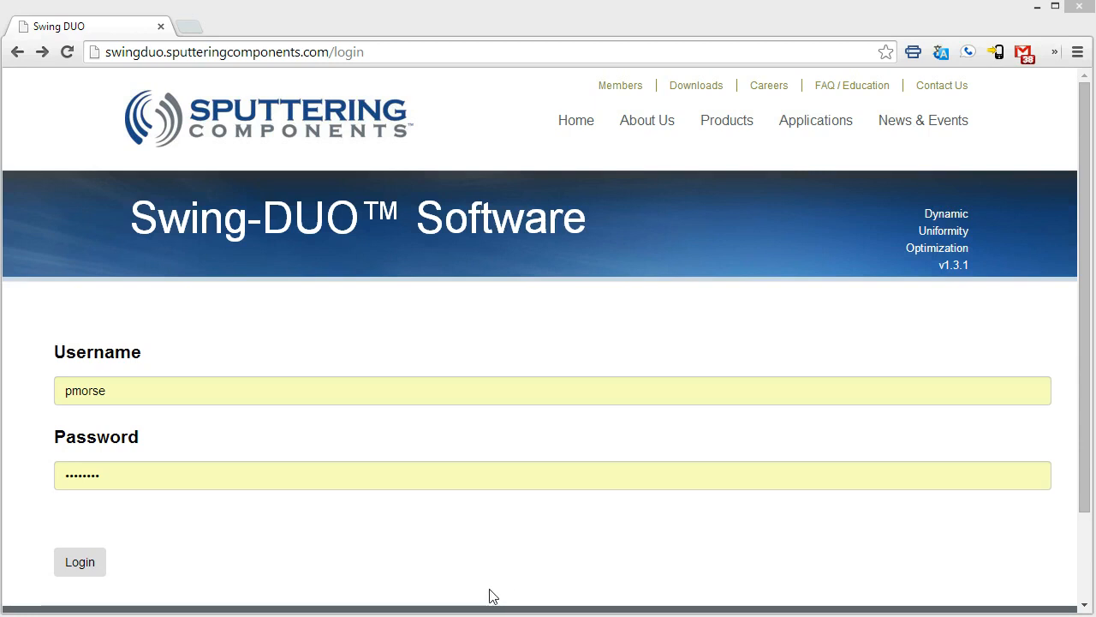
mouse_move(105, 85)
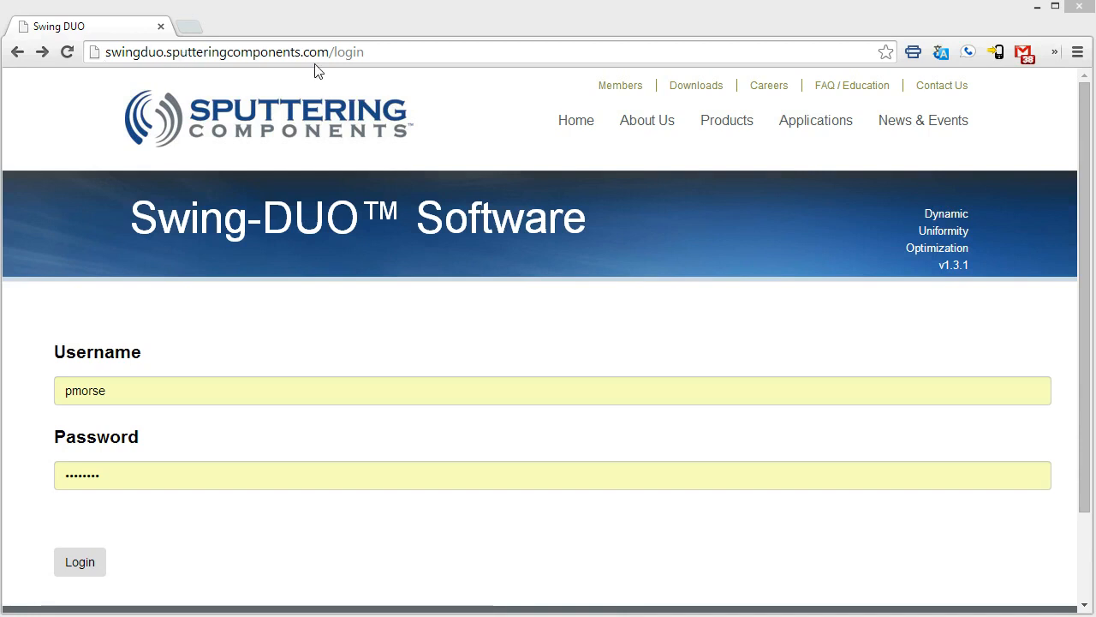
mouse_move(109, 341)
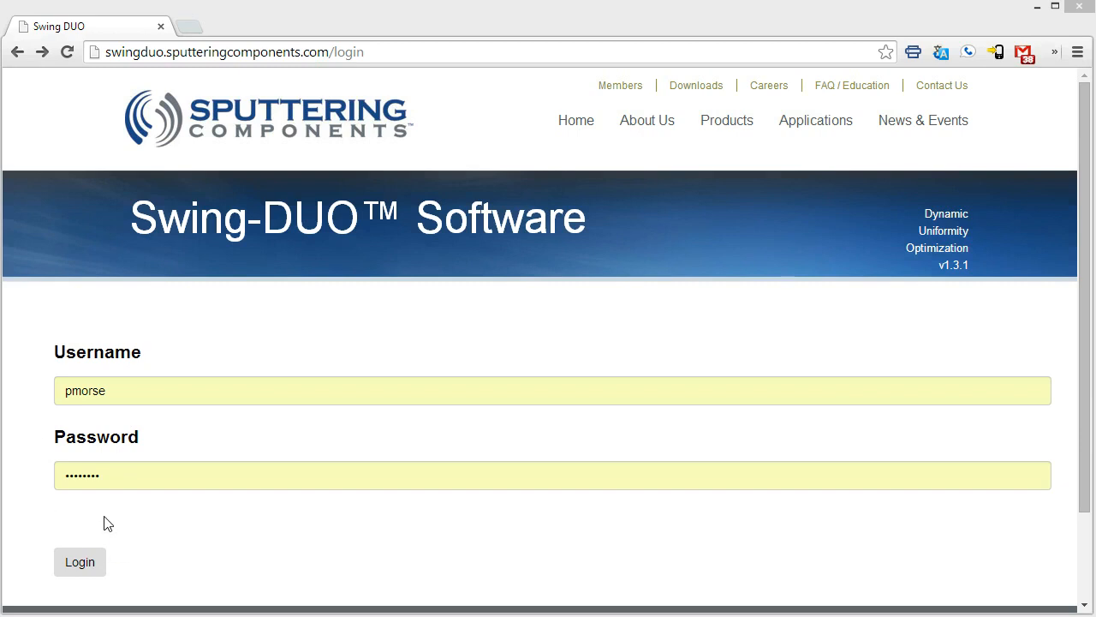
Step: Submit the pre-filled login credentials to sign in
click(80, 561)
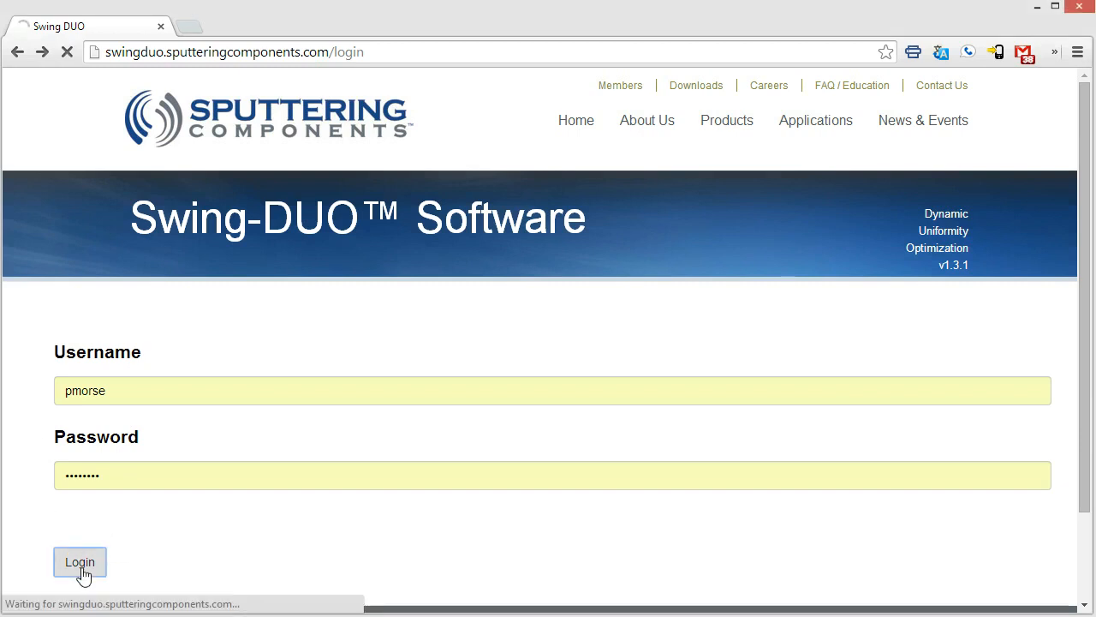
Step: Finish signing in and switch the Magnet Bar Type from TRM to mQRM
click(80, 561)
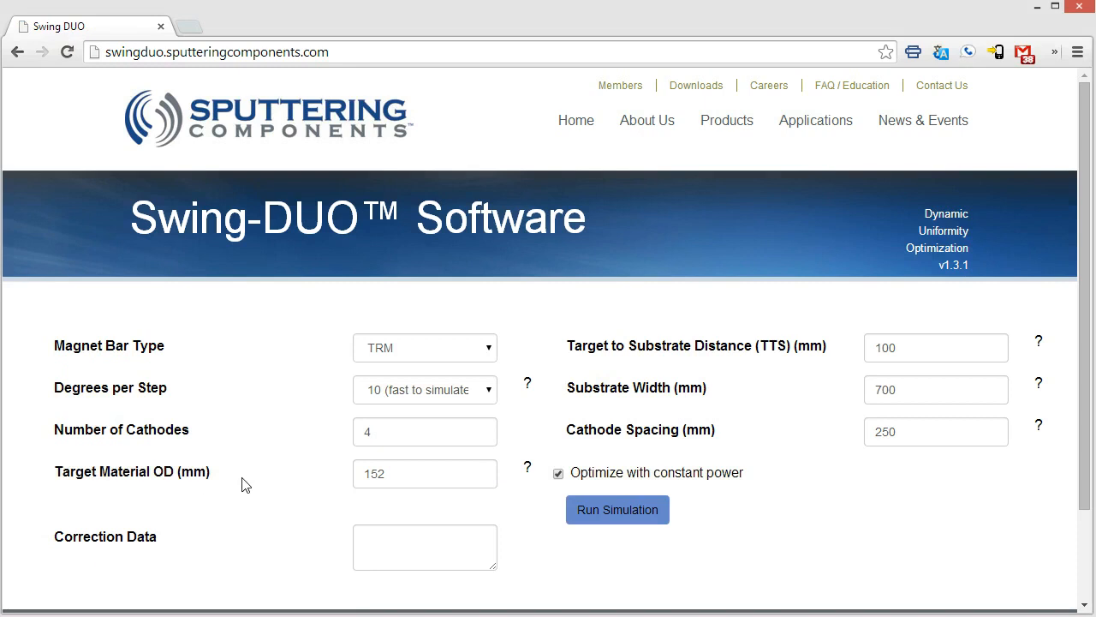
mouse_move(526, 338)
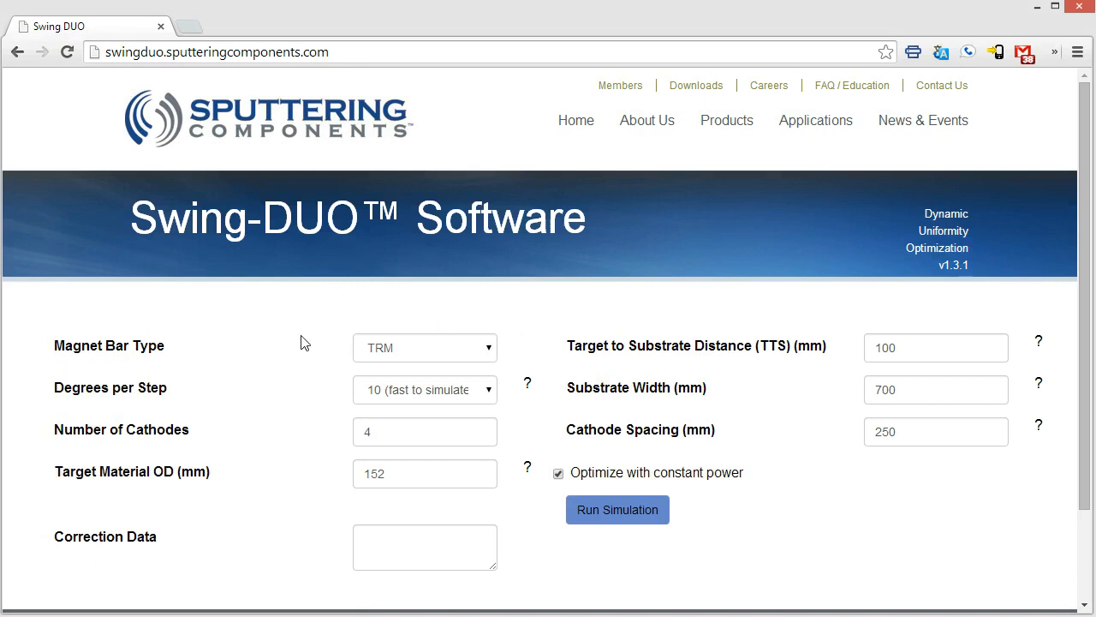
mouse_move(308, 380)
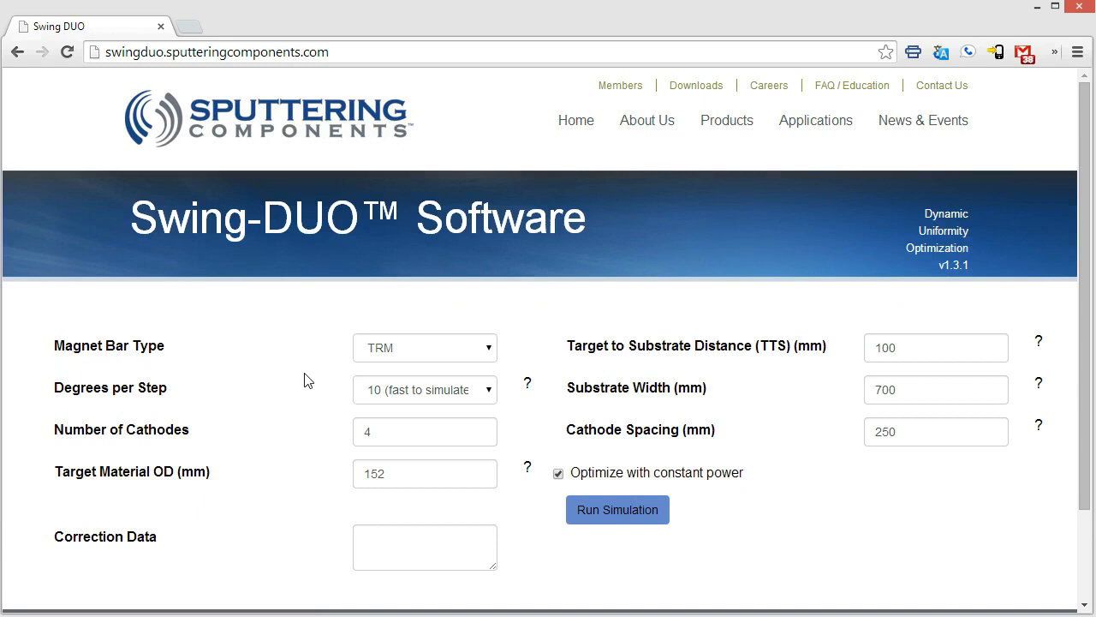
mouse_move(502, 369)
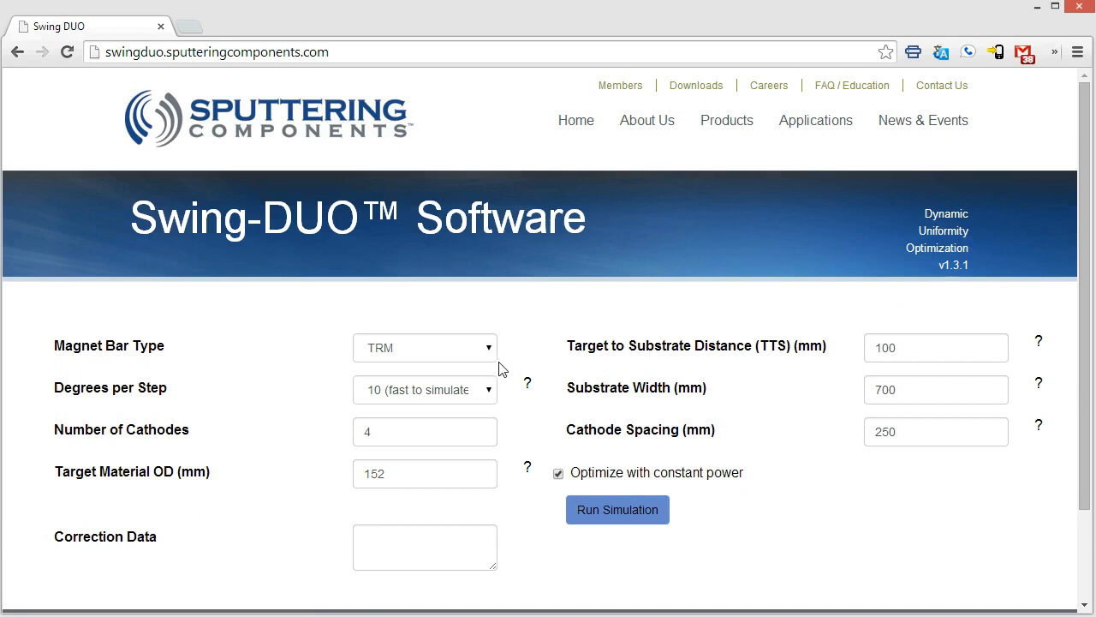
click(424, 347)
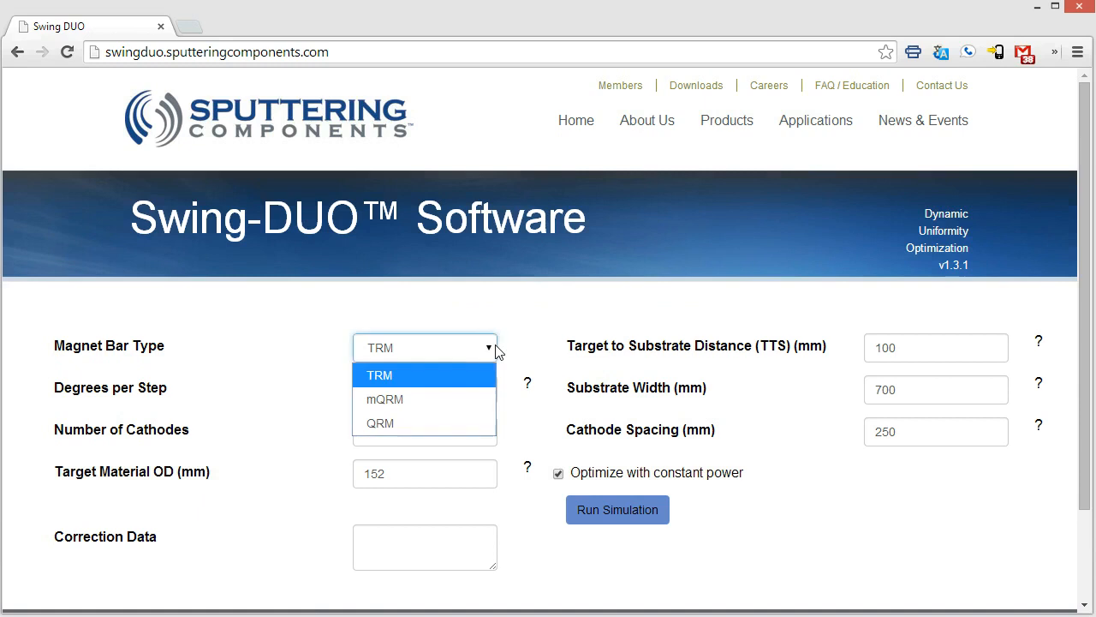
mouse_move(446, 423)
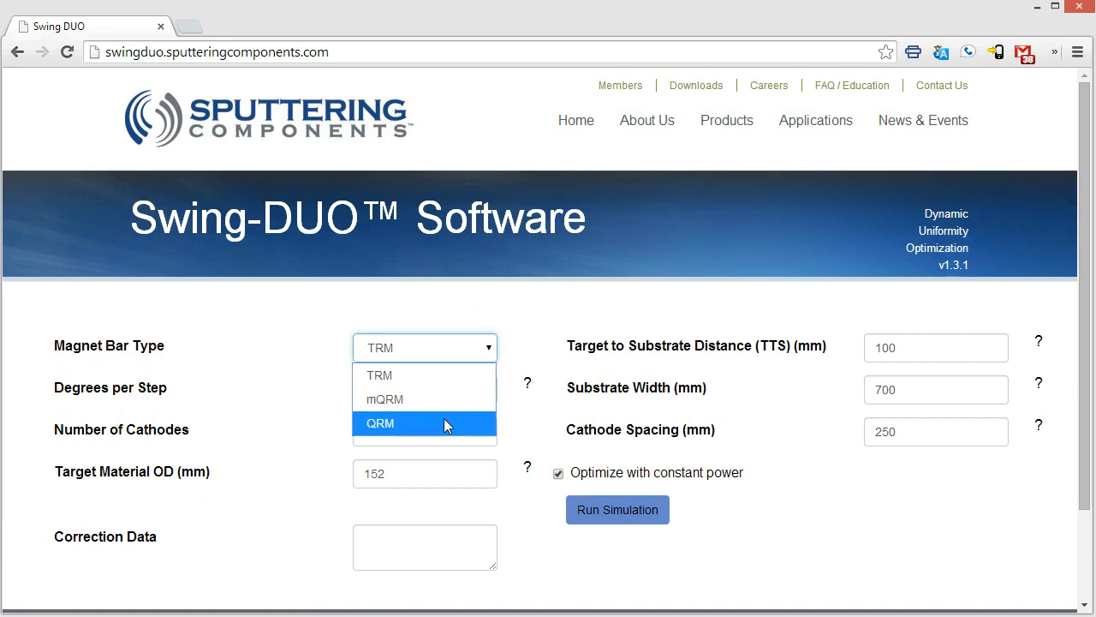
mouse_move(445, 399)
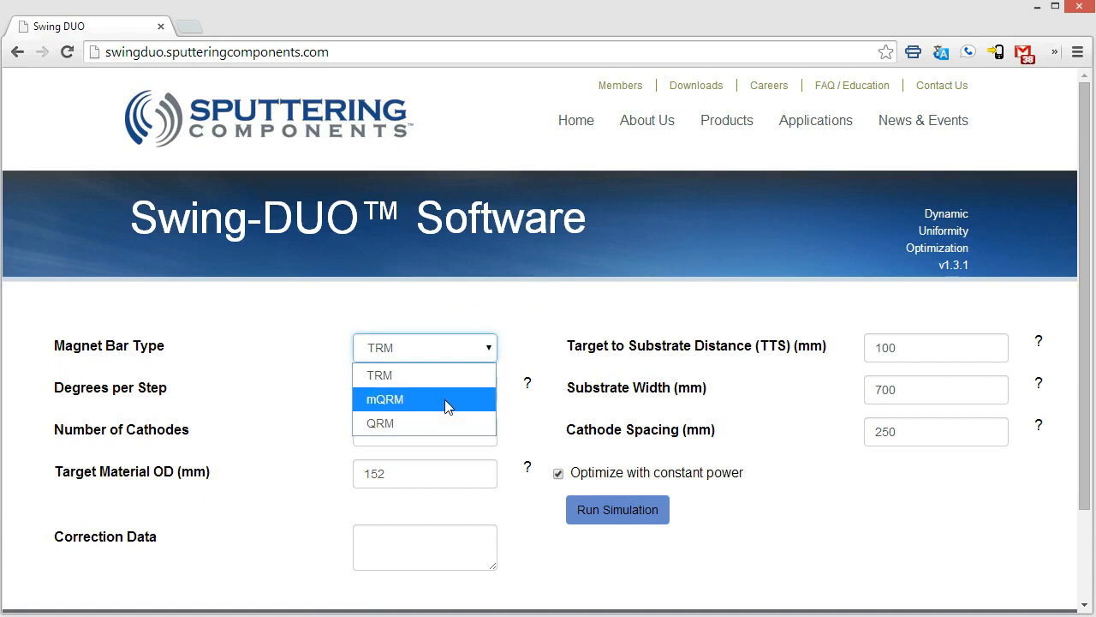
click(383, 399)
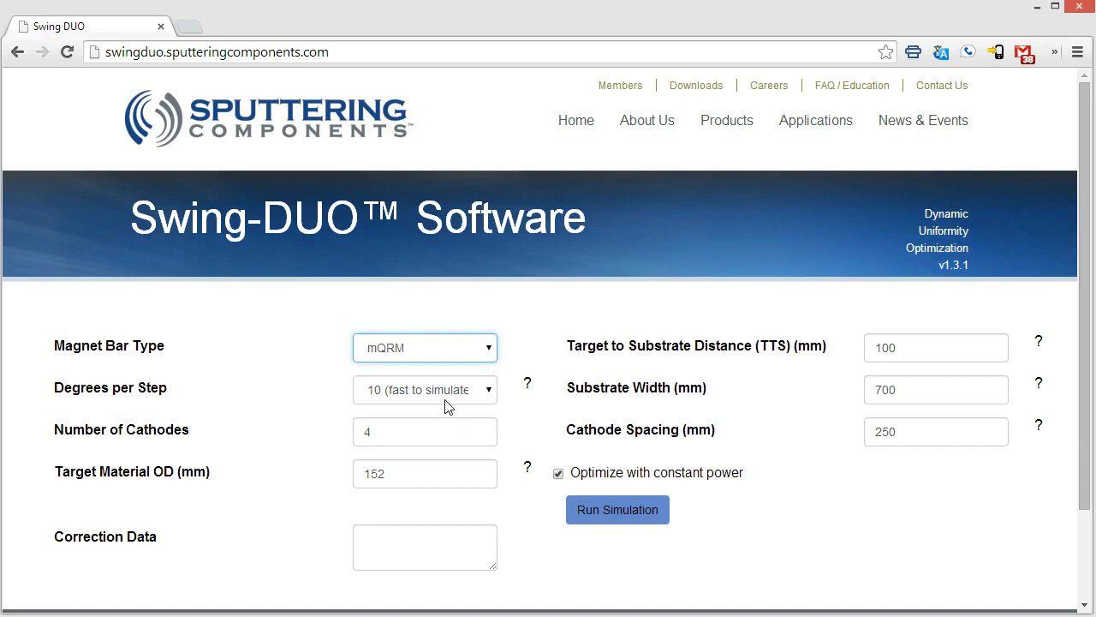
mouse_move(492, 396)
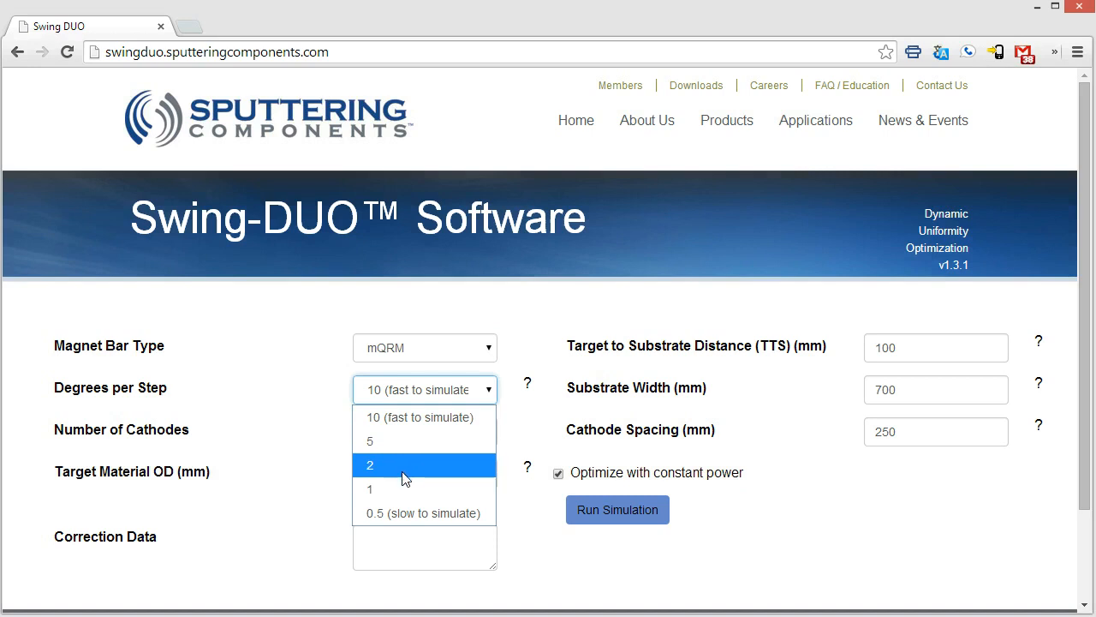
mouse_move(370, 440)
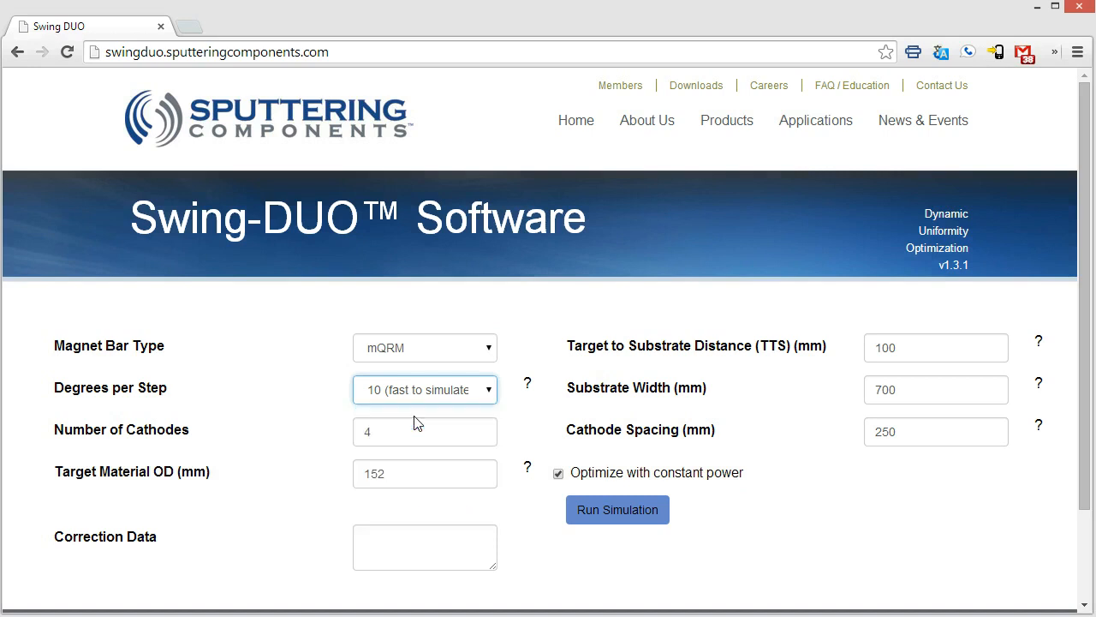
Step: Enter 1000 mm substrate width and 300 mm cathode spacing
click(424, 431)
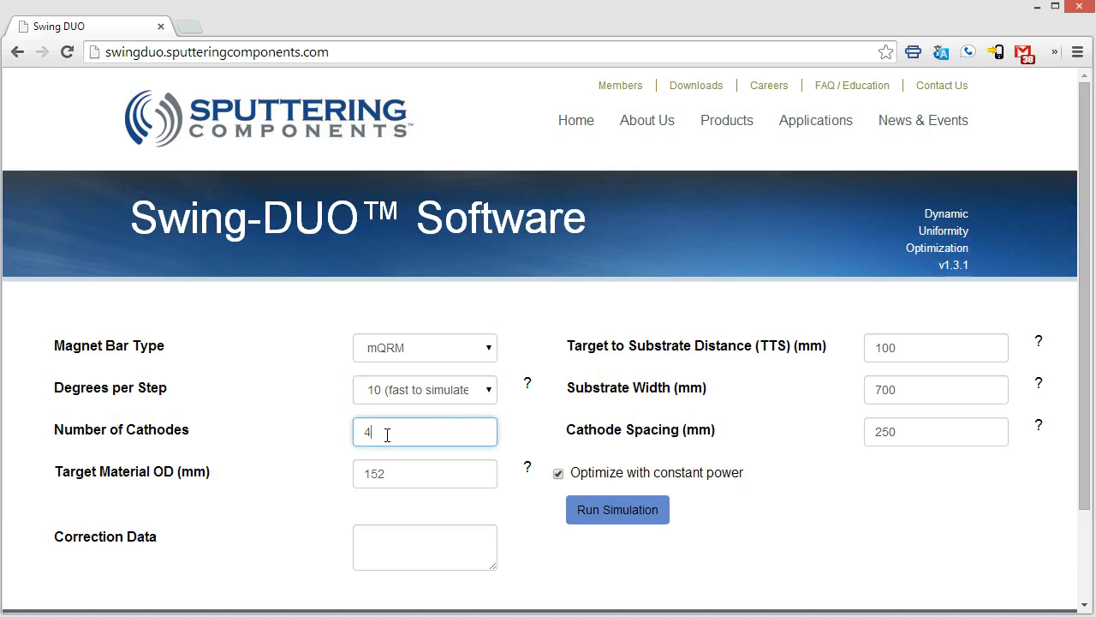
click(424, 472)
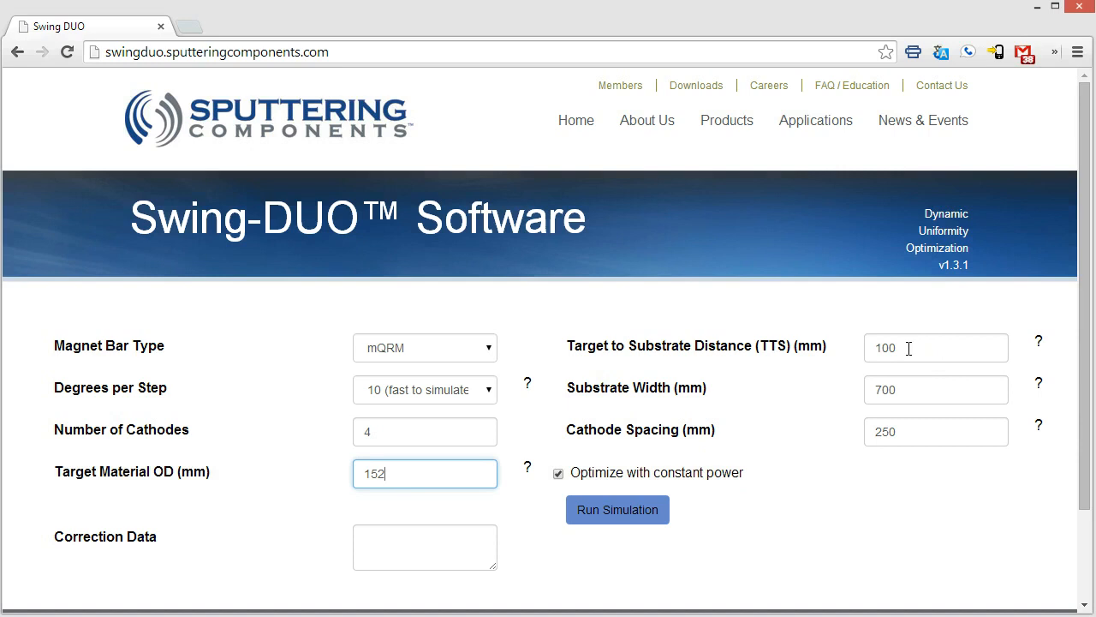
mouse_move(917, 389)
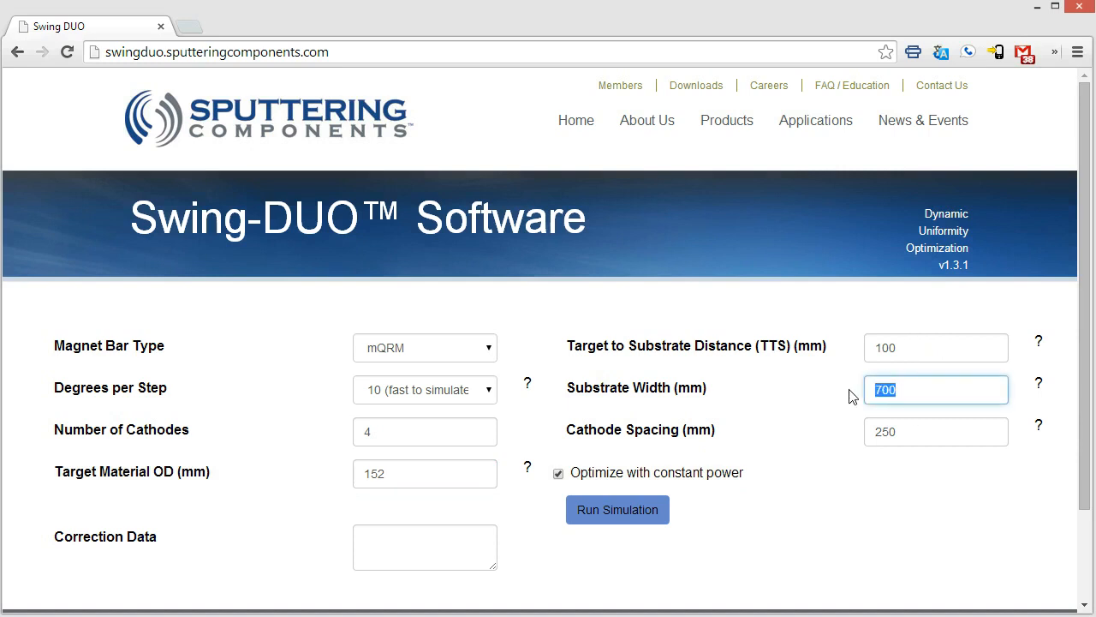
text(1000)
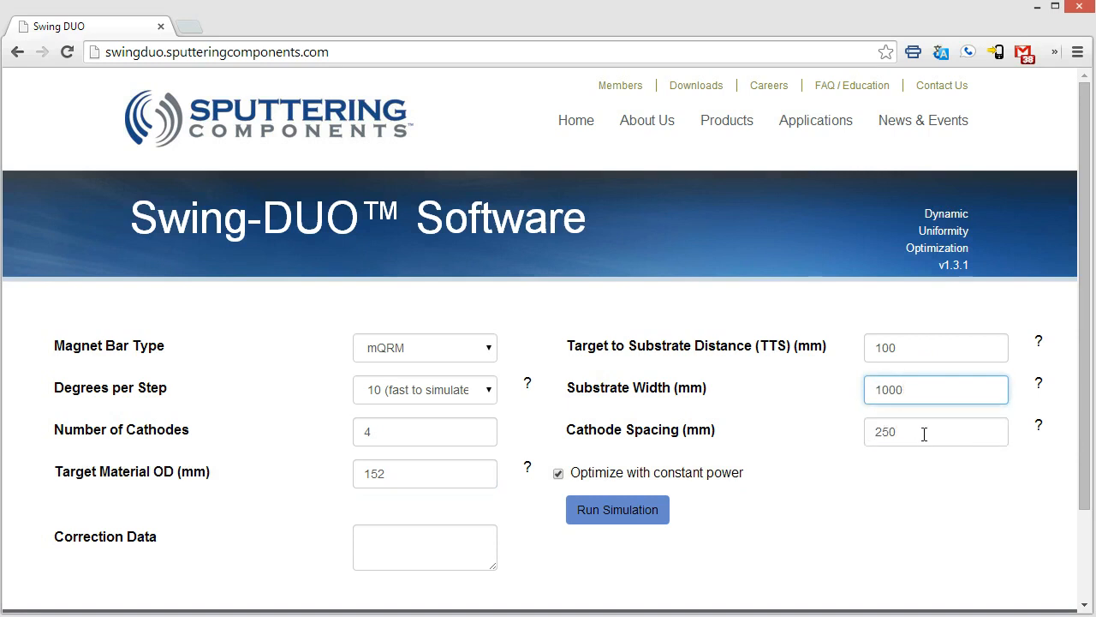
click(935, 431)
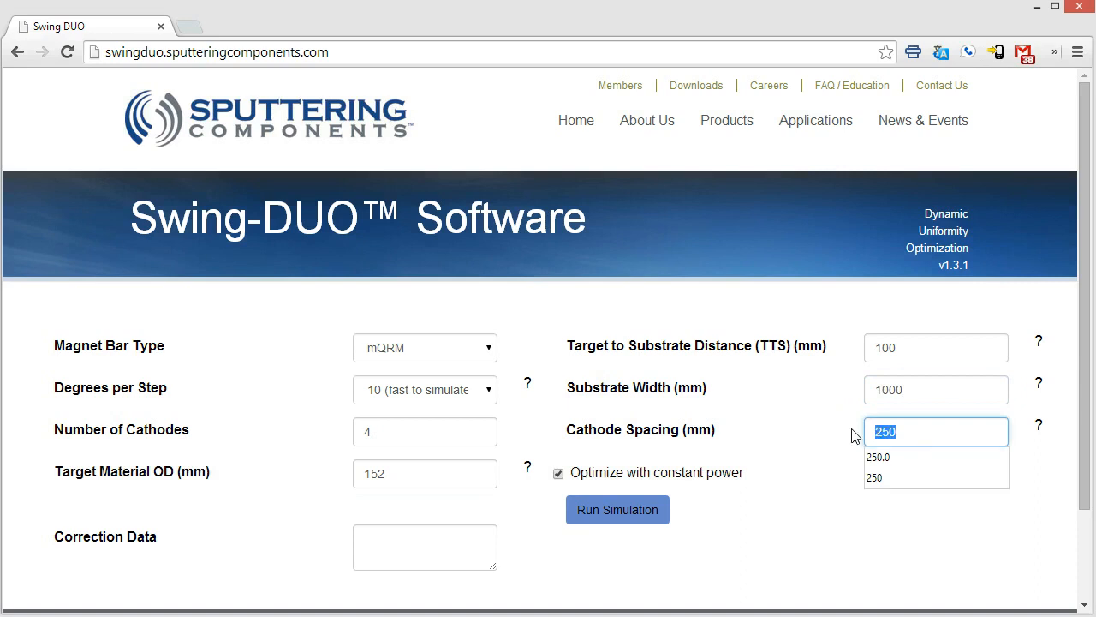
text(300)
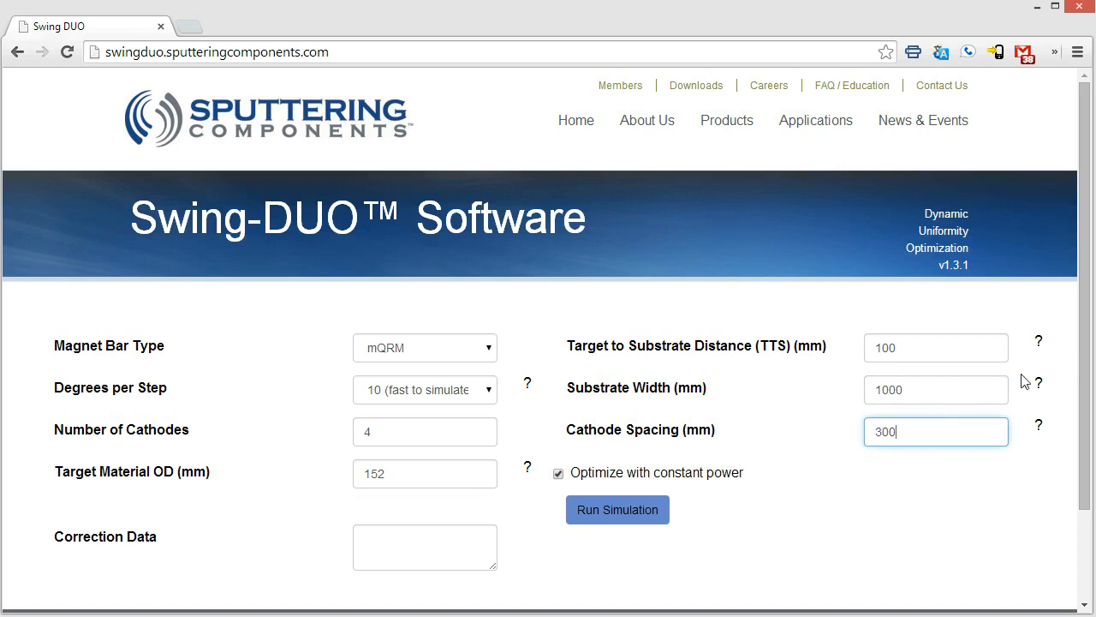
mouse_move(1037, 390)
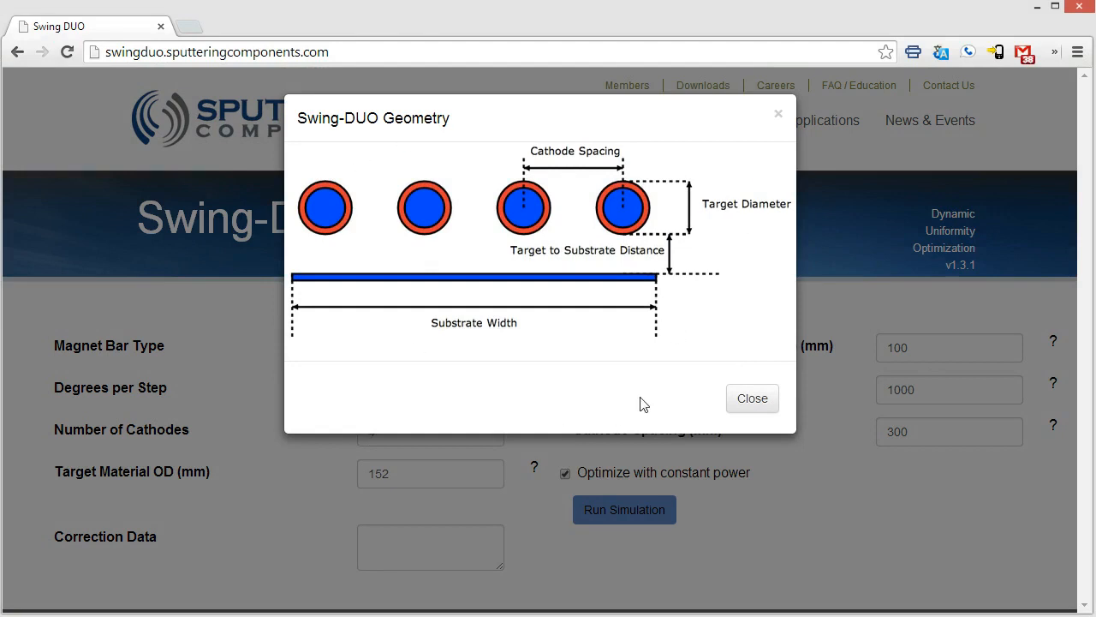
mouse_move(505, 200)
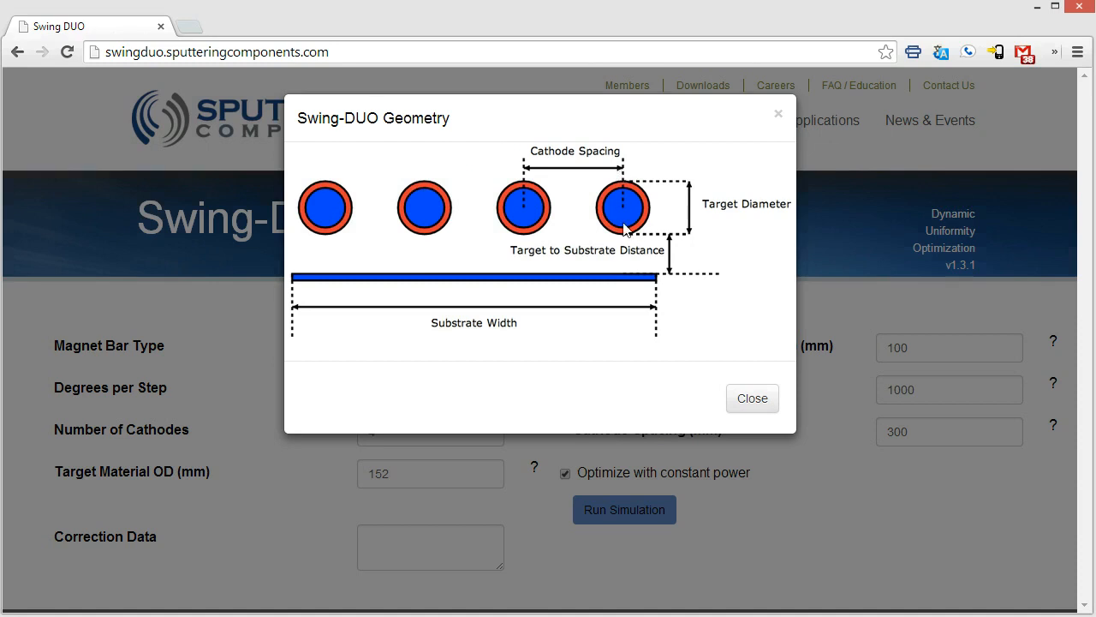
mouse_move(702, 264)
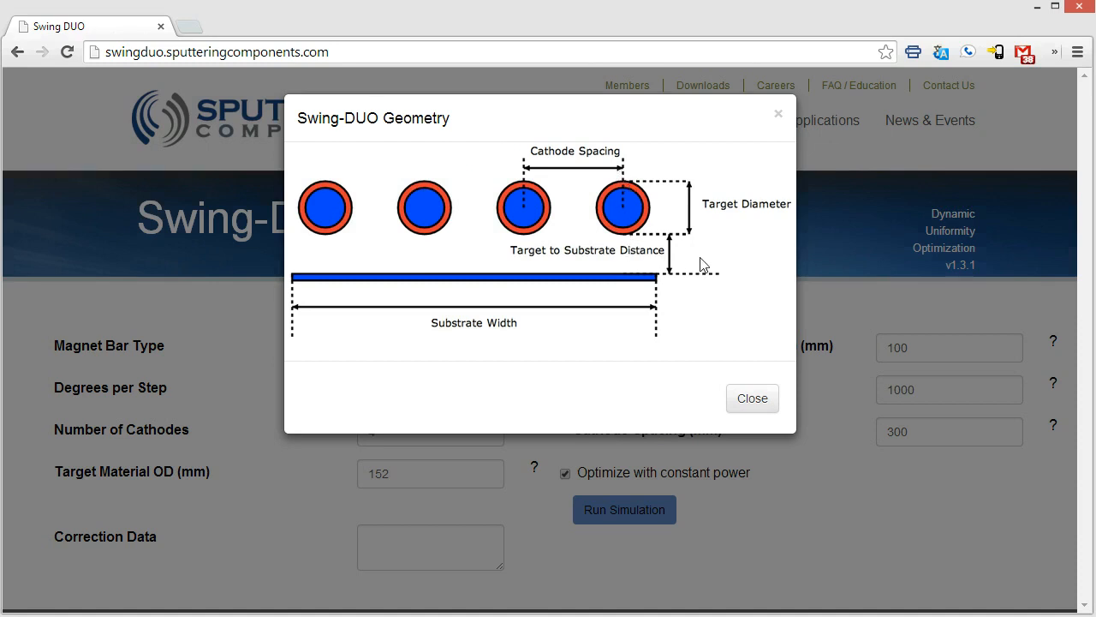
mouse_move(670, 245)
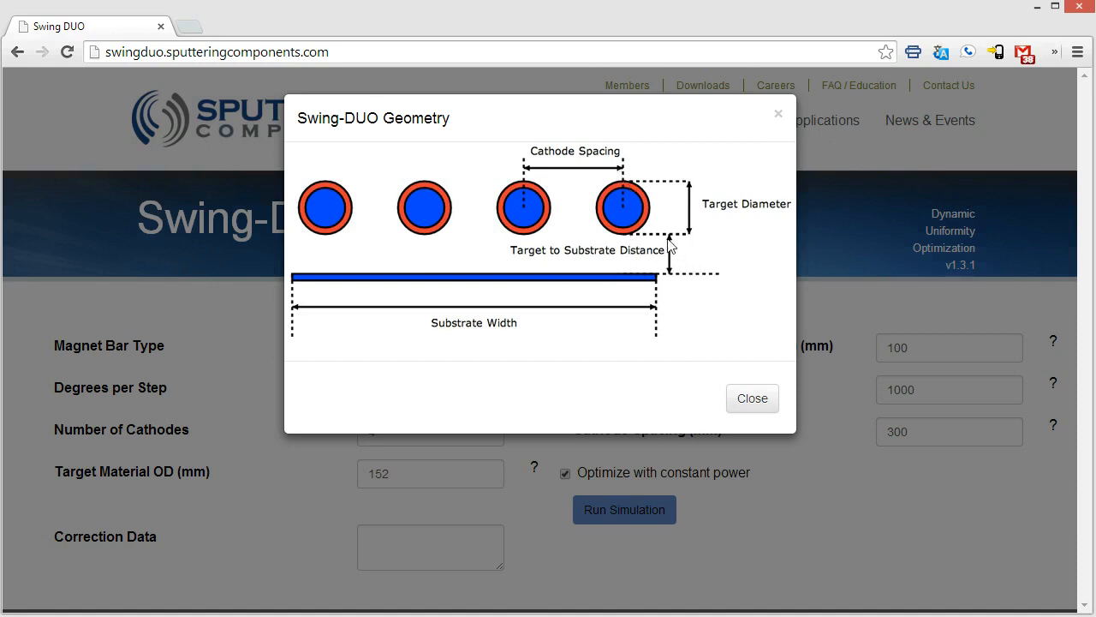
mouse_move(685, 375)
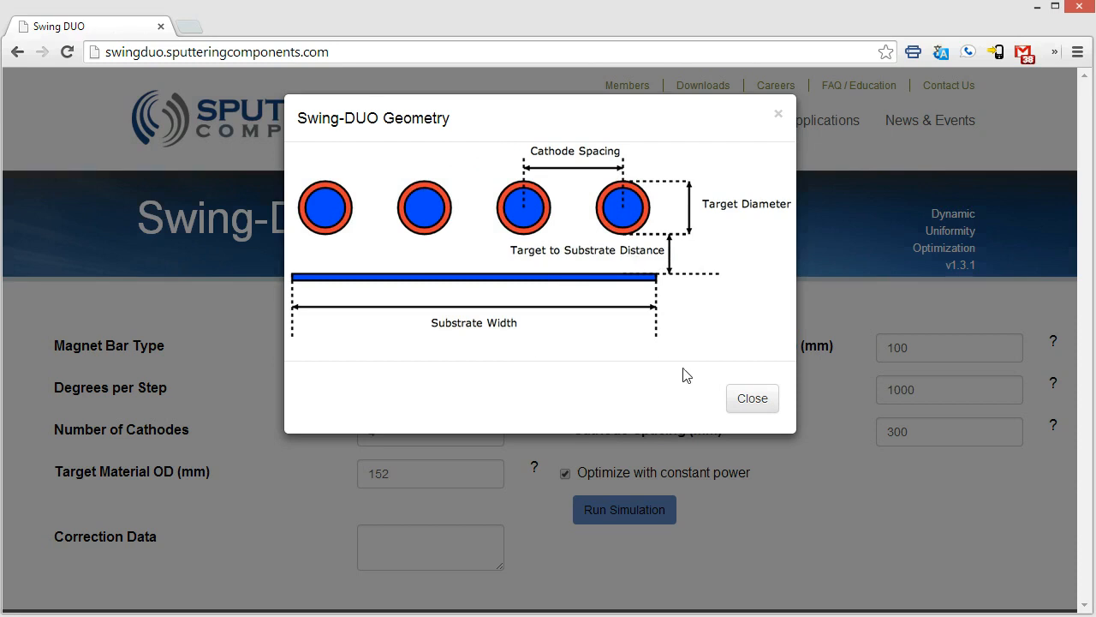
Step: Close the Swing-DUO Geometry diagram to return to the input form
click(752, 398)
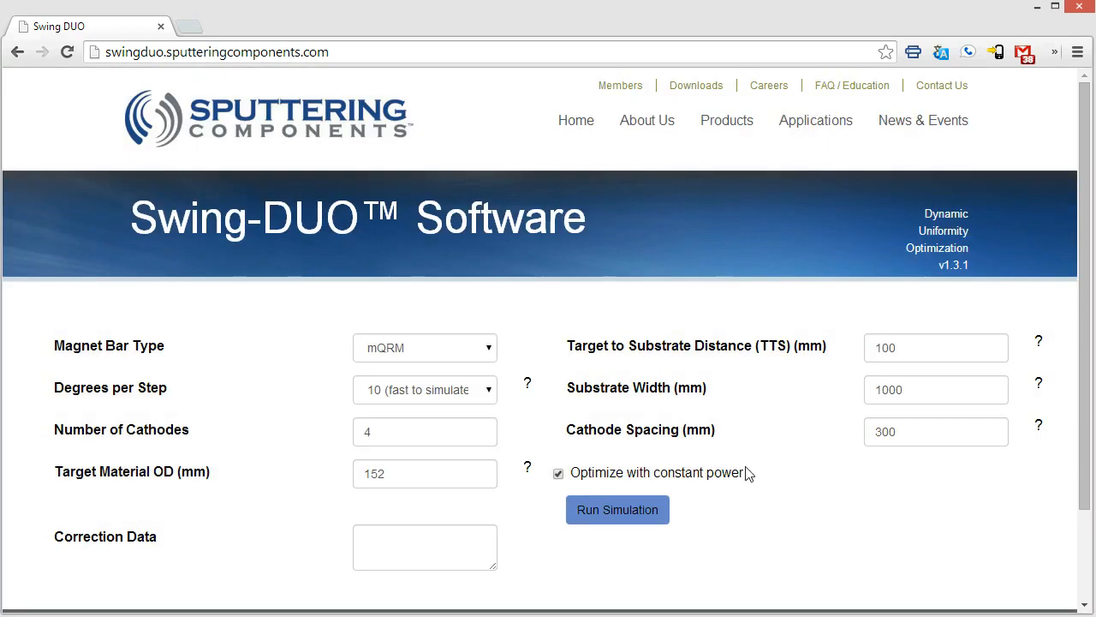
Step: Launch the optimization and scroll down to the four-cathode coating thickness graph
click(617, 509)
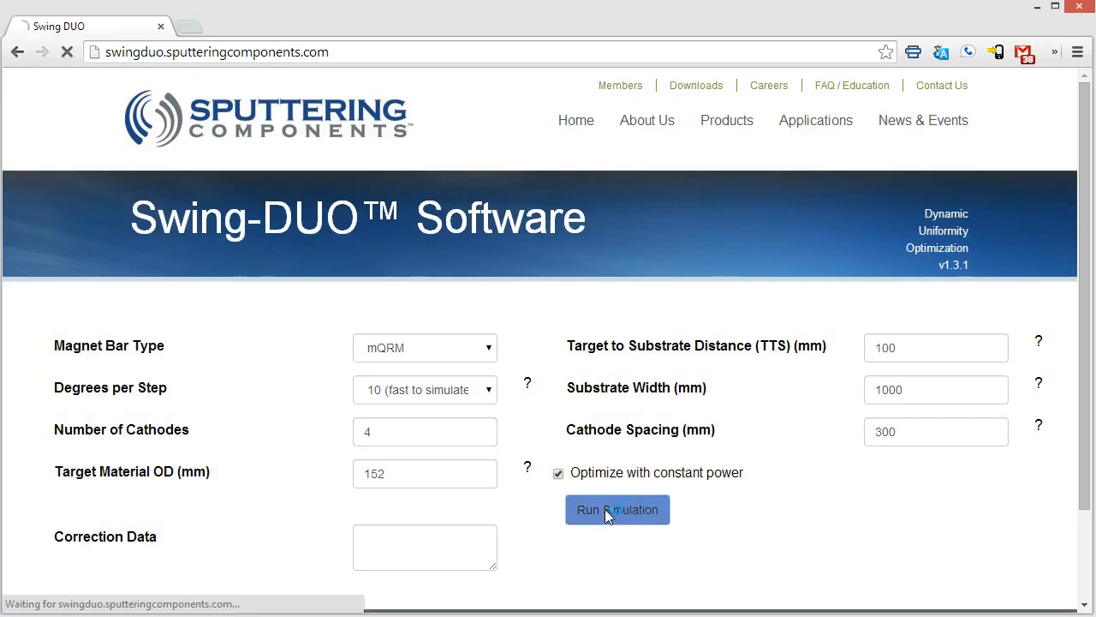
click(617, 510)
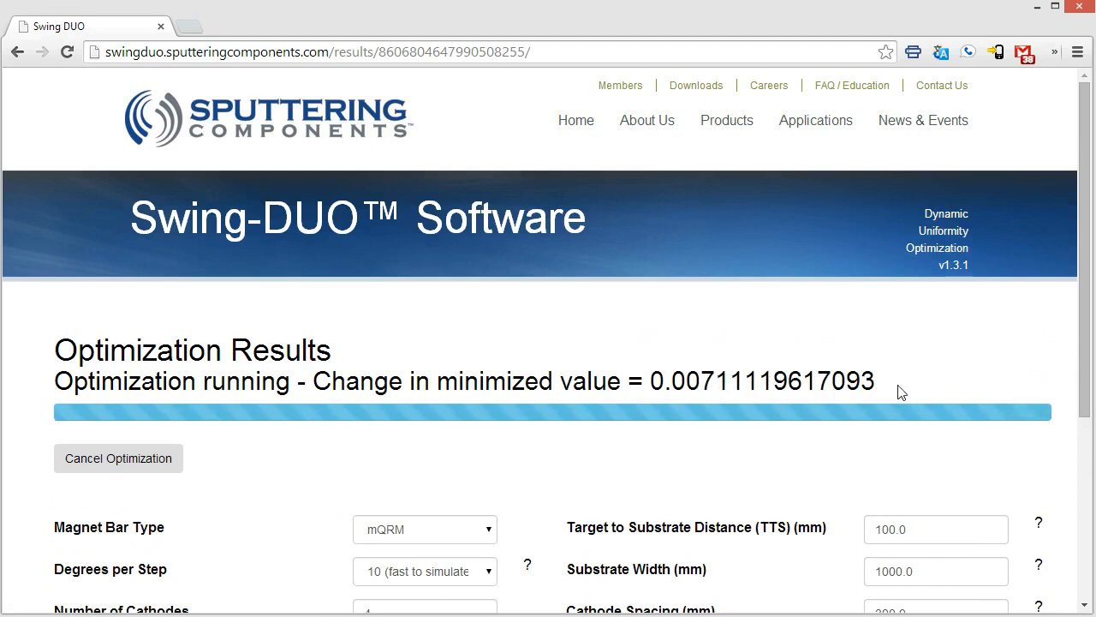
mouse_move(756, 515)
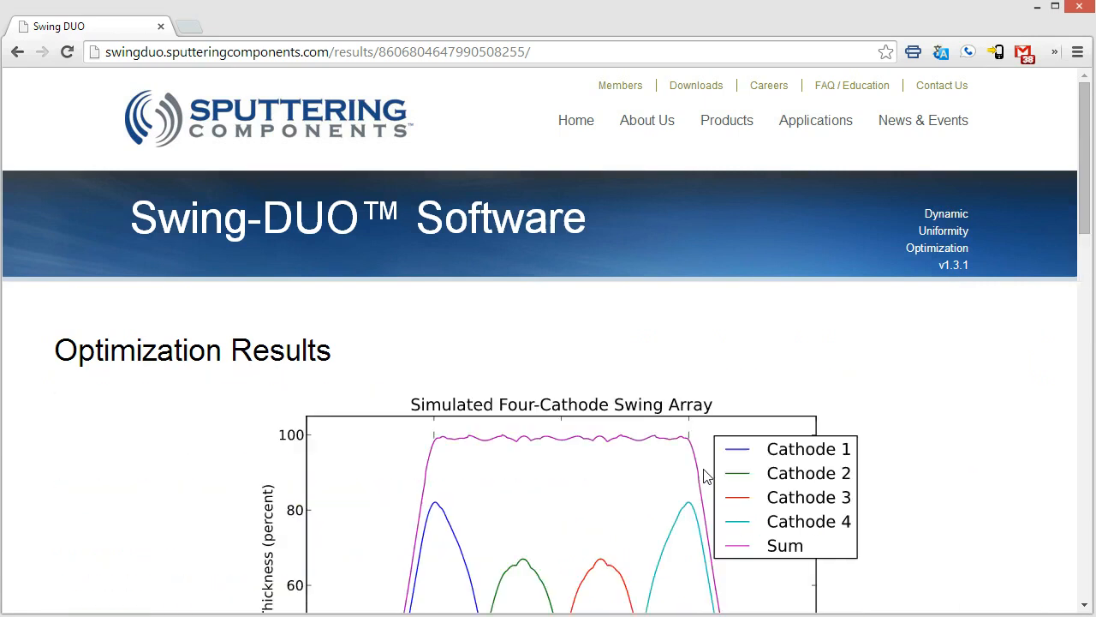
mouse_move(613, 415)
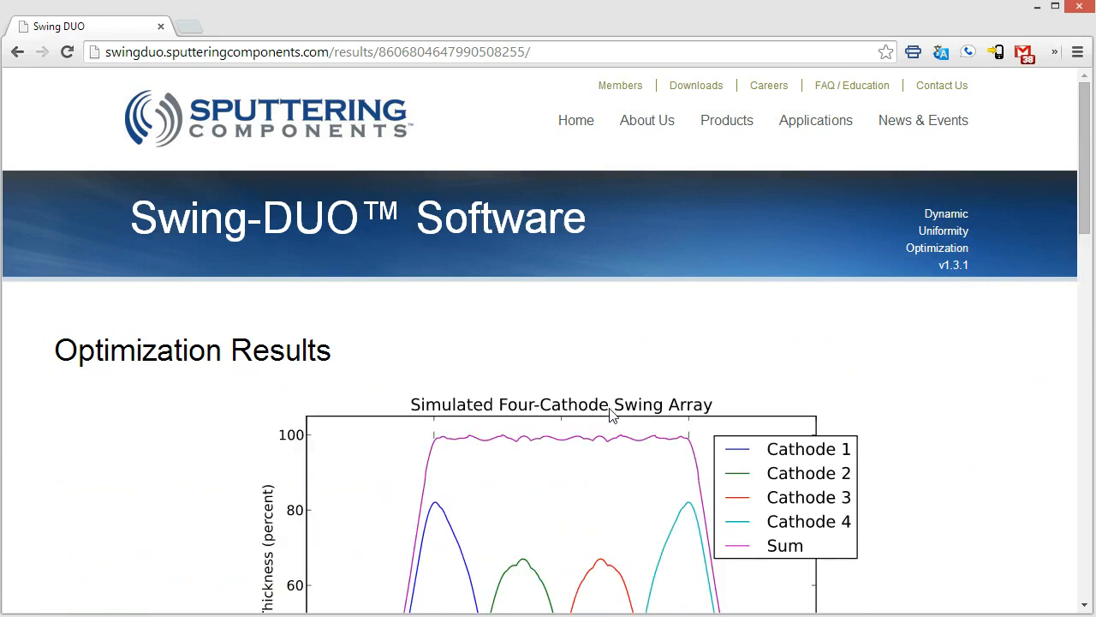
scroll(down, 3)
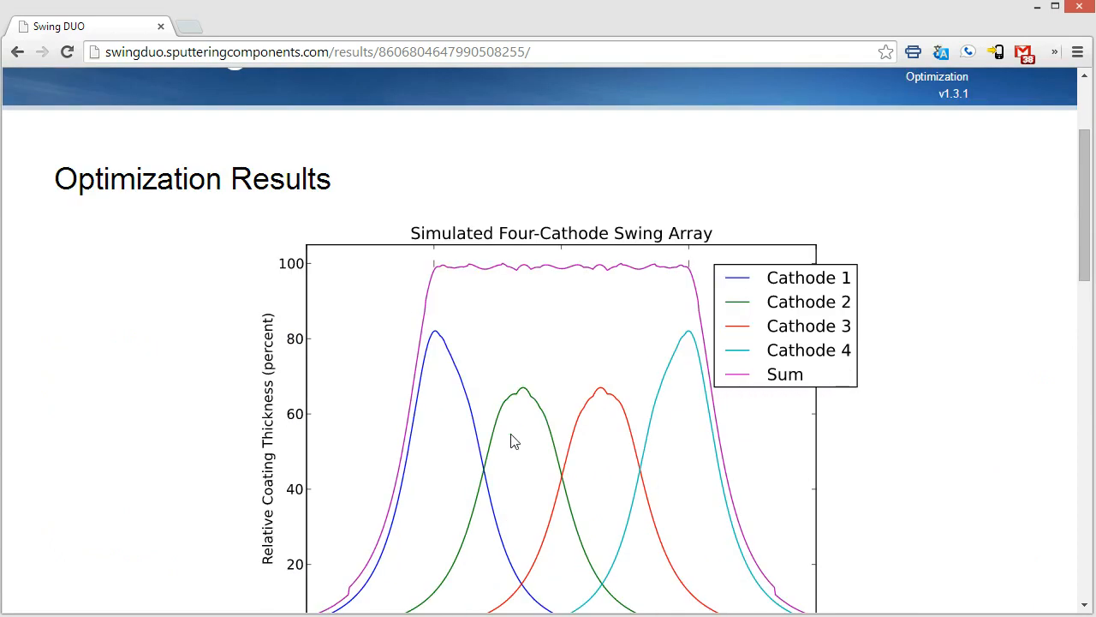
scroll(down, 3)
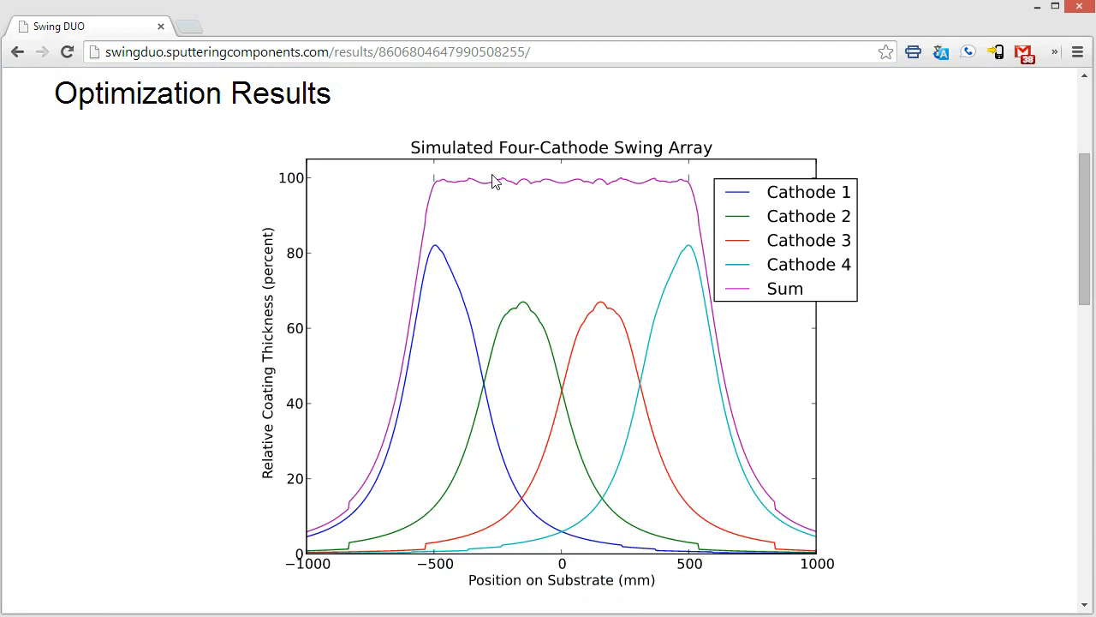
mouse_move(709, 271)
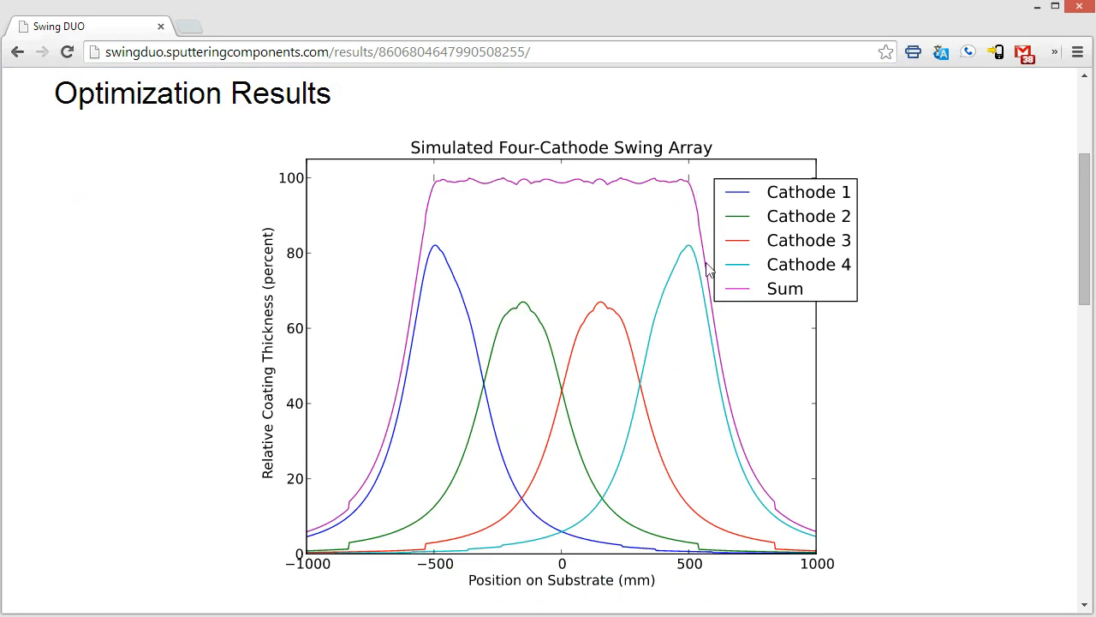
mouse_move(414, 327)
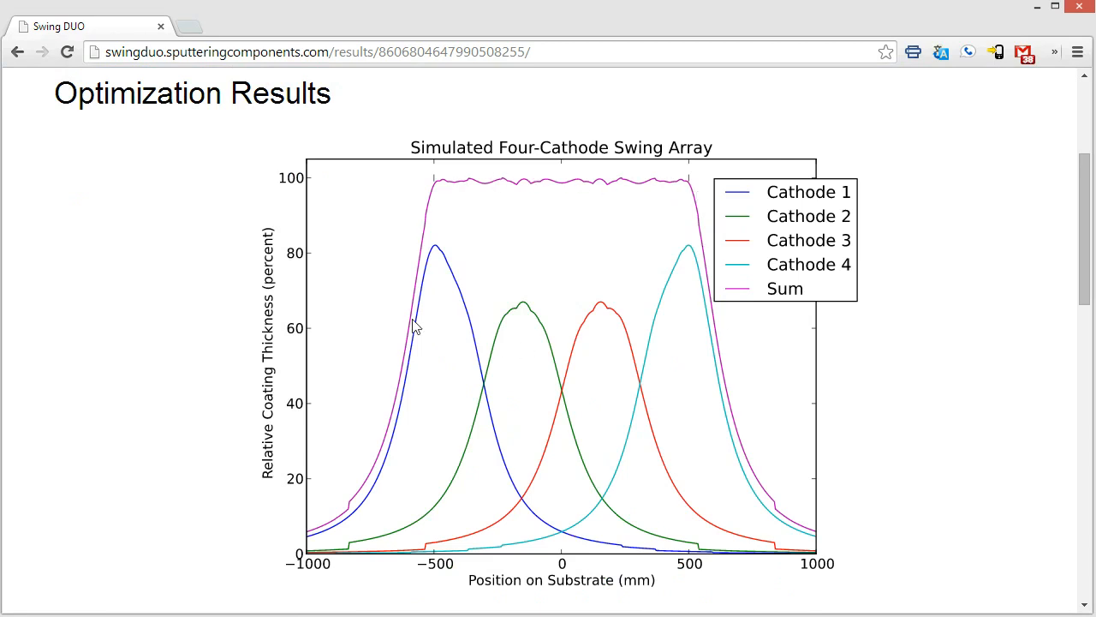
mouse_move(660, 326)
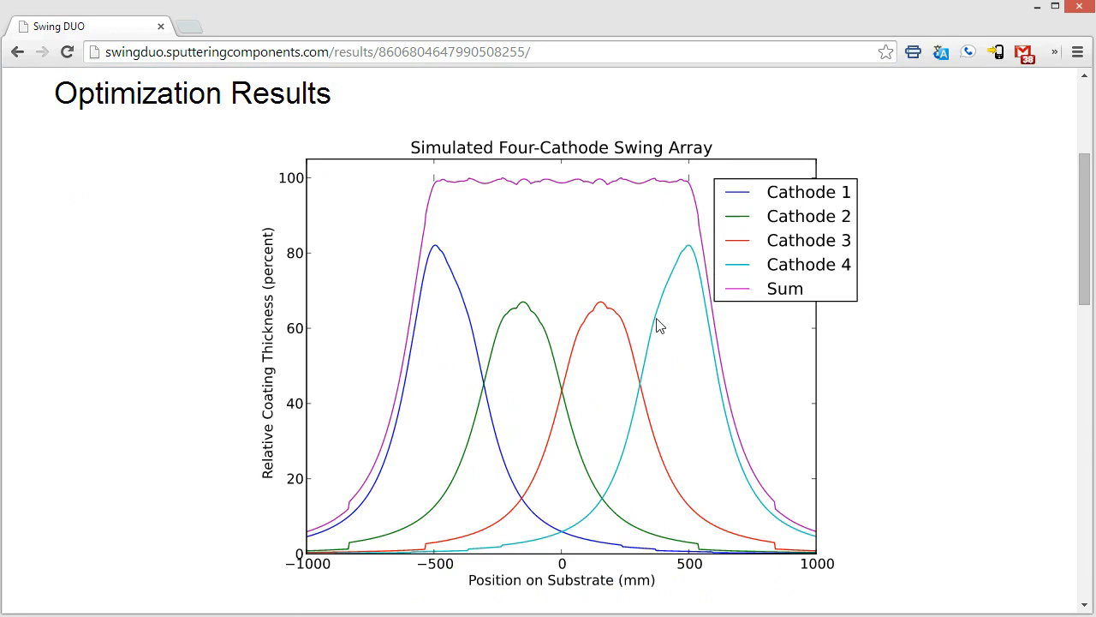
mouse_move(557, 346)
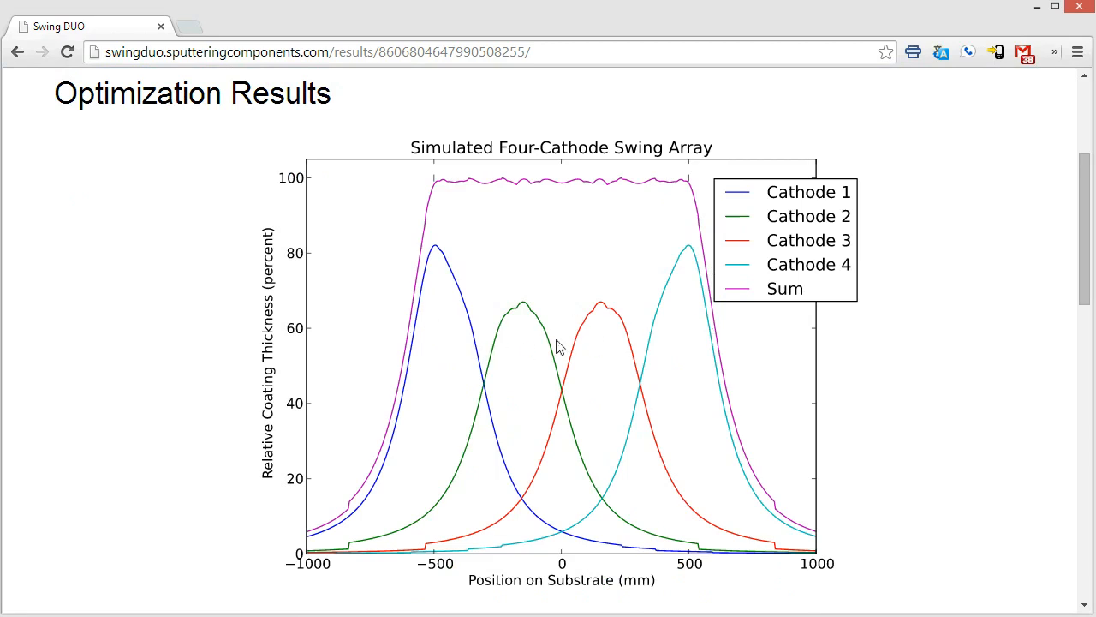
mouse_move(440, 189)
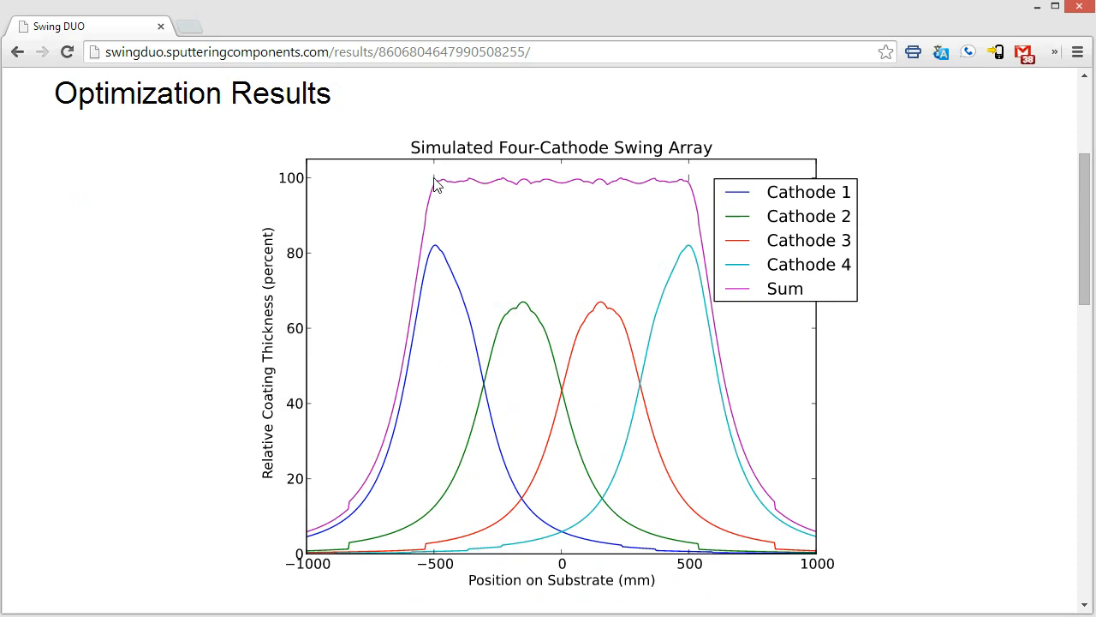
mouse_move(692, 183)
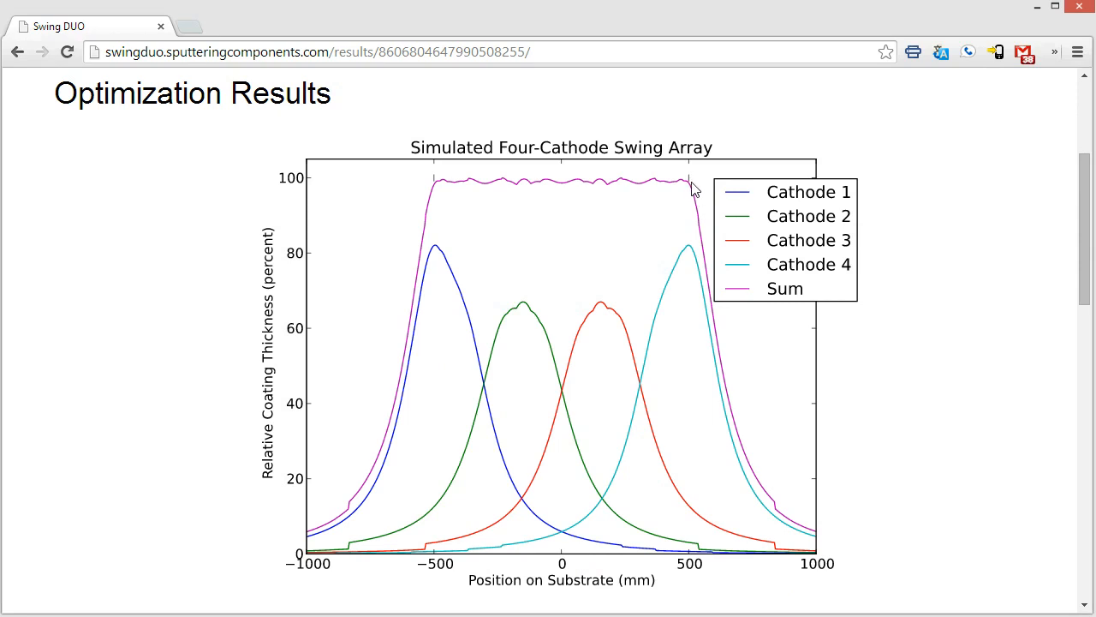
mouse_move(688, 544)
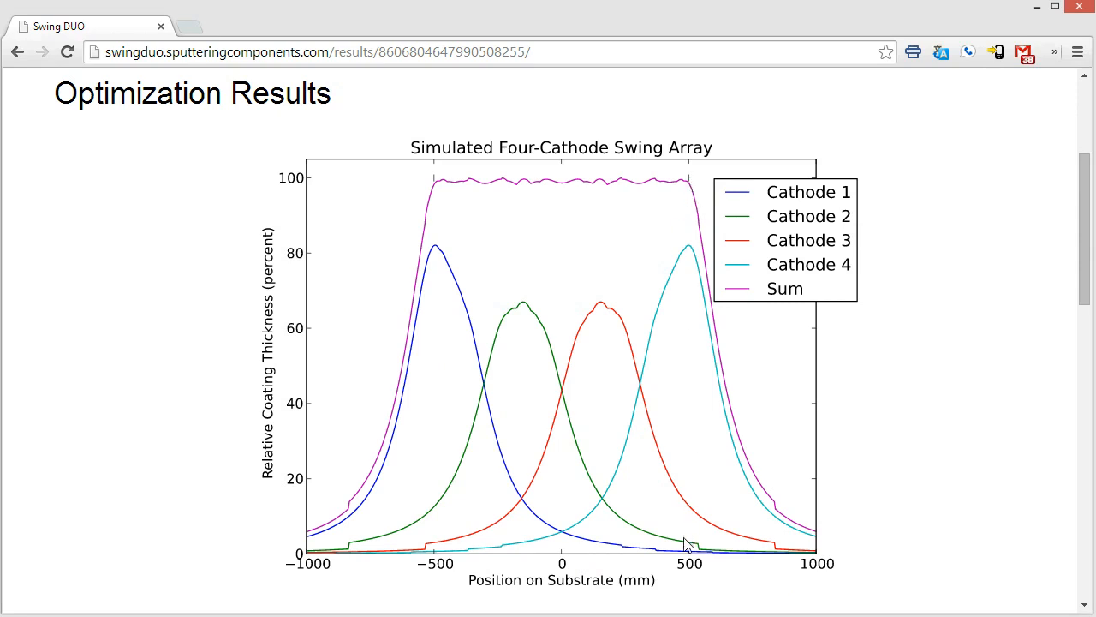
mouse_move(467, 418)
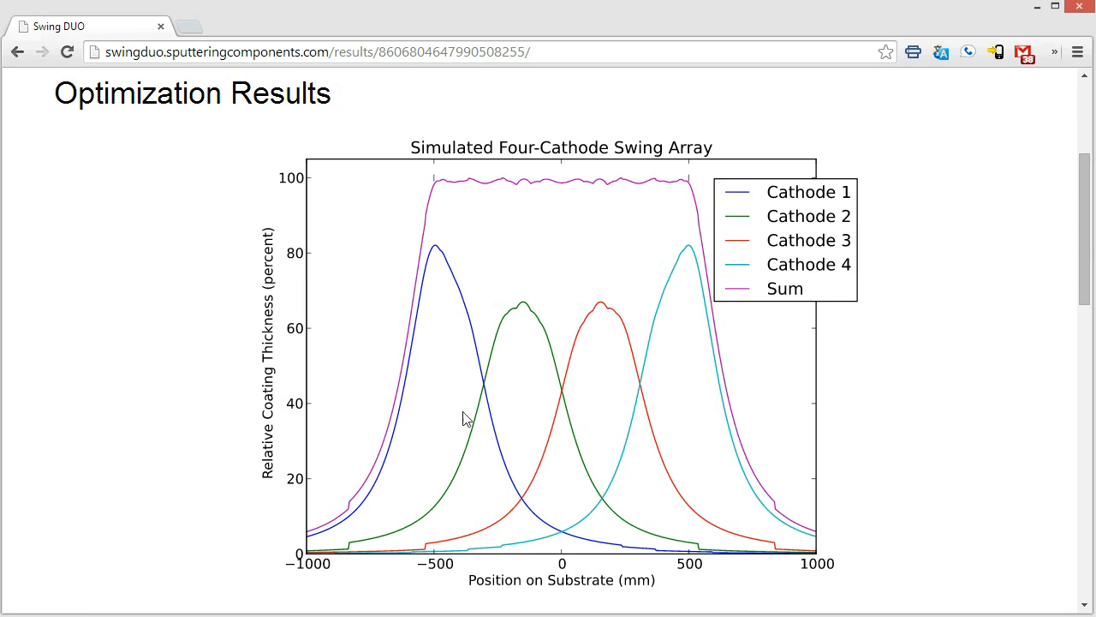
mouse_move(446, 330)
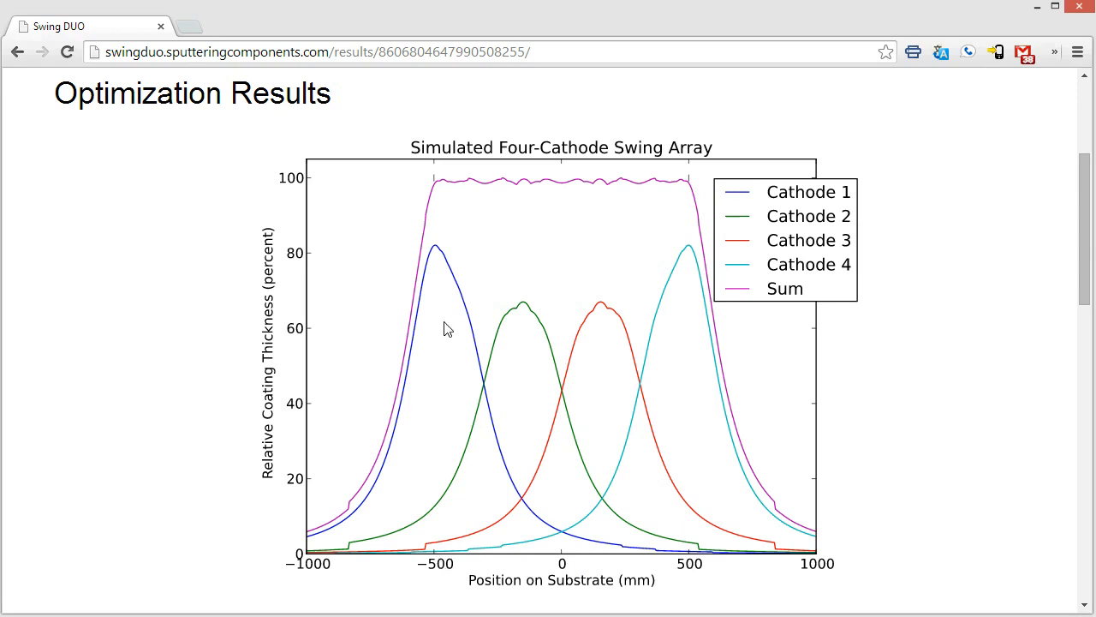
Step: Scroll to the corrected uniformity graph and mark the 0.90% uniformity figure
scroll(down, 3)
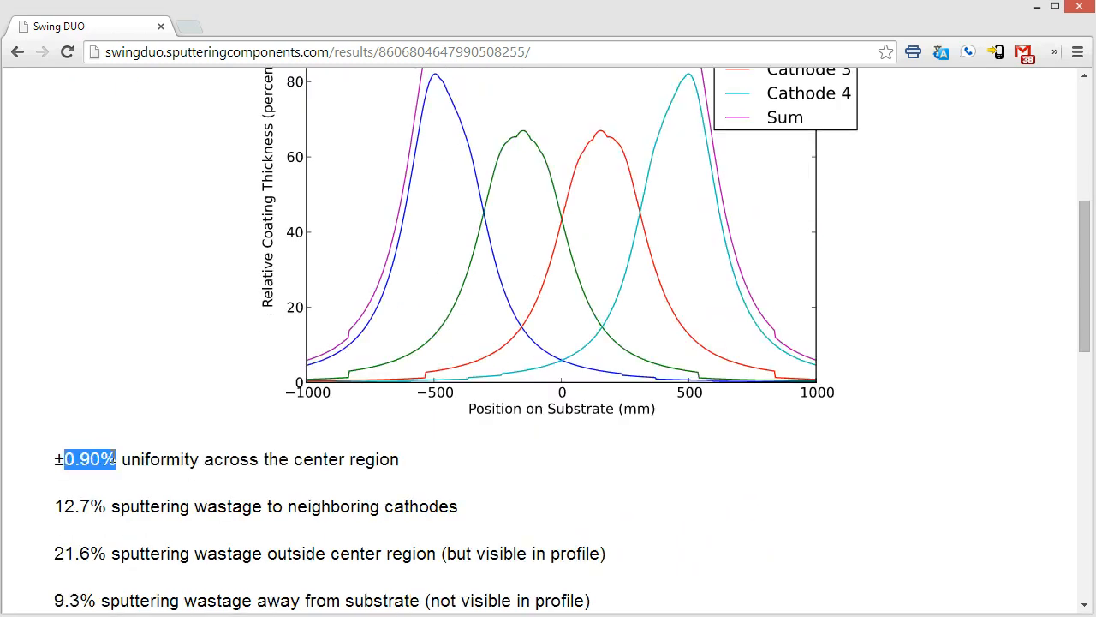
click(90, 411)
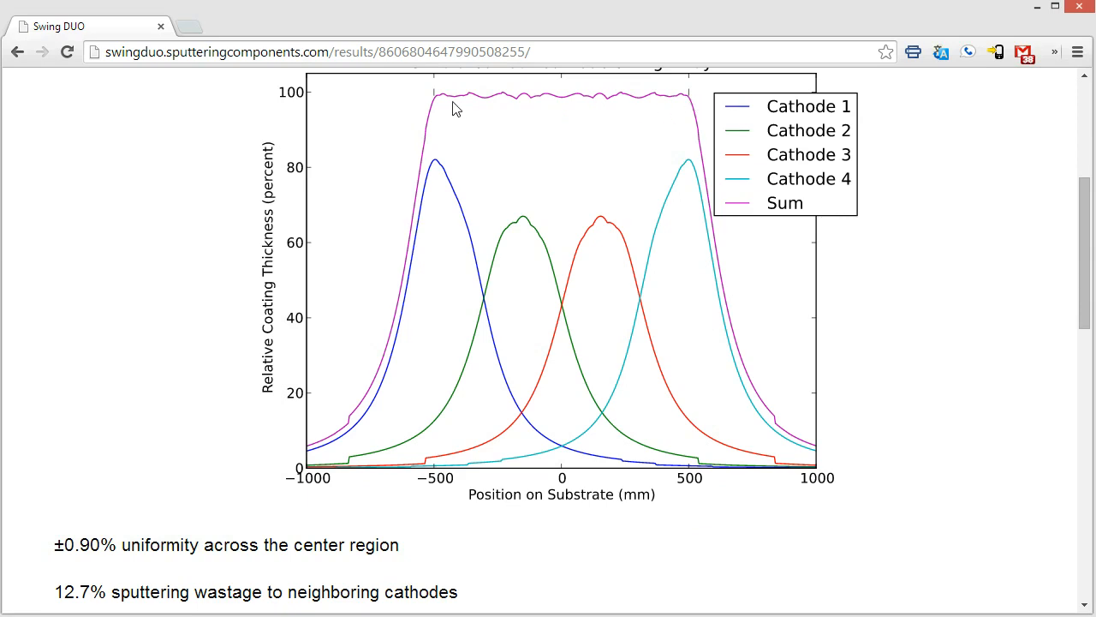
scroll(down, 3)
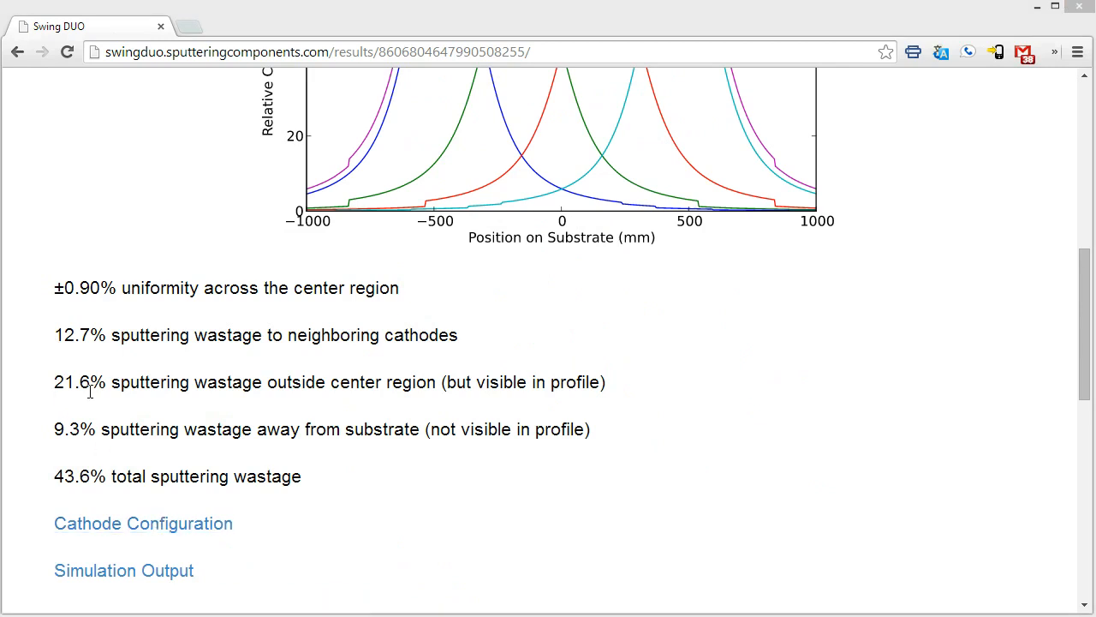
mouse_move(291, 387)
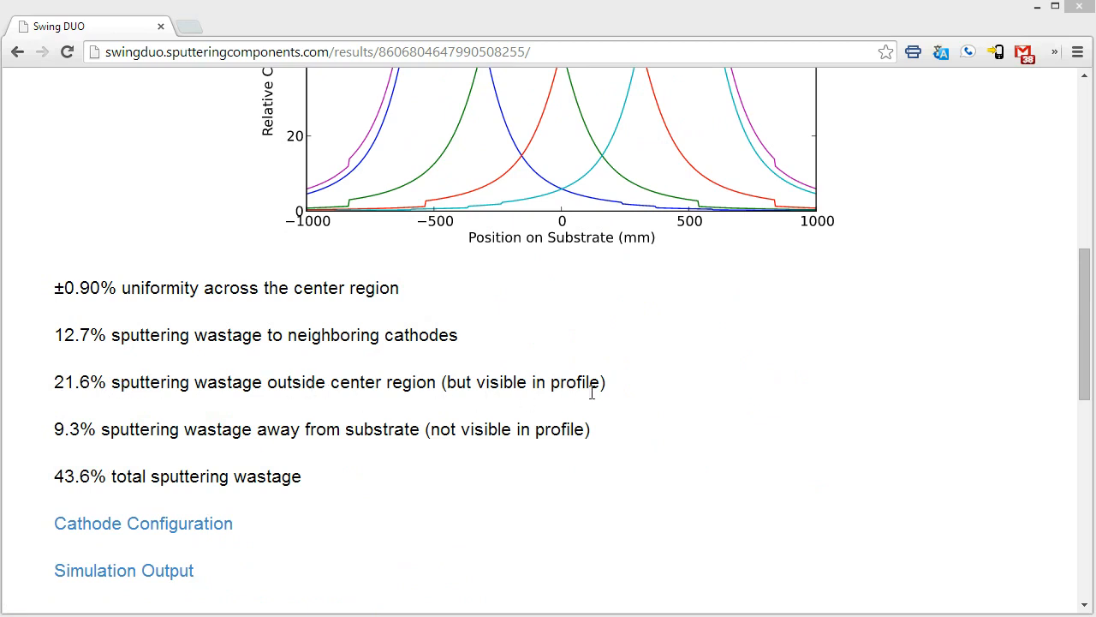
mouse_move(618, 402)
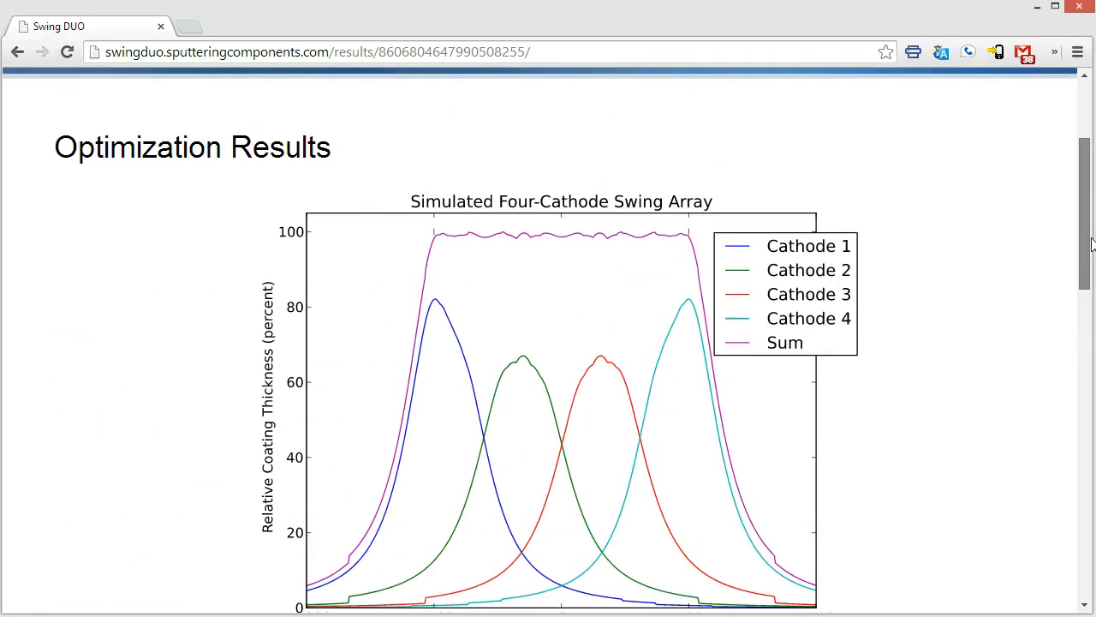
scroll(down, 3)
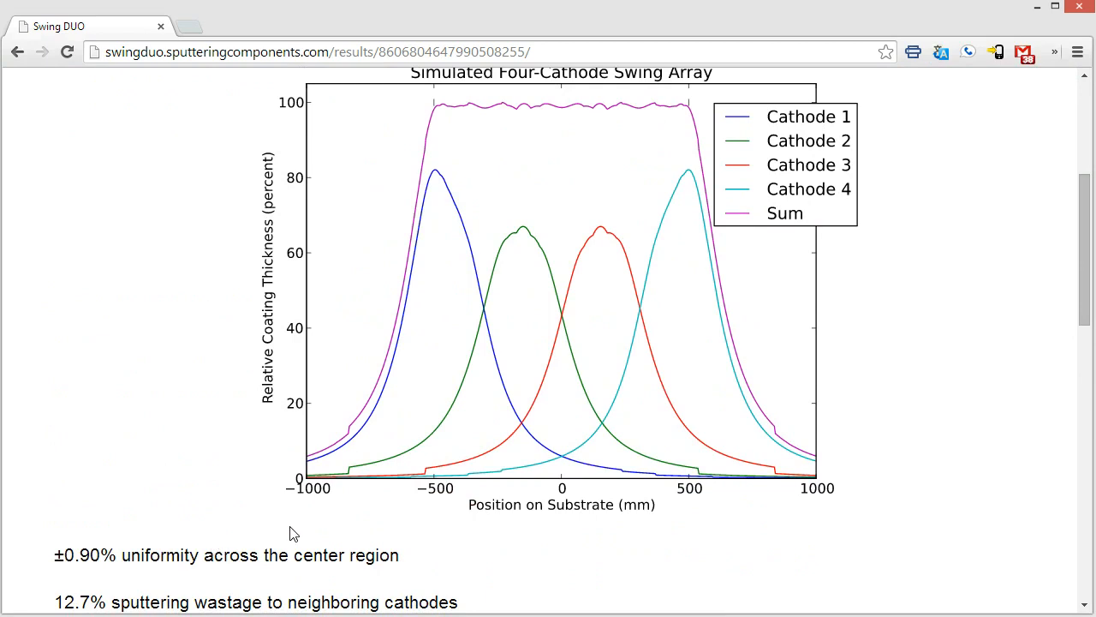
scroll(down, 3)
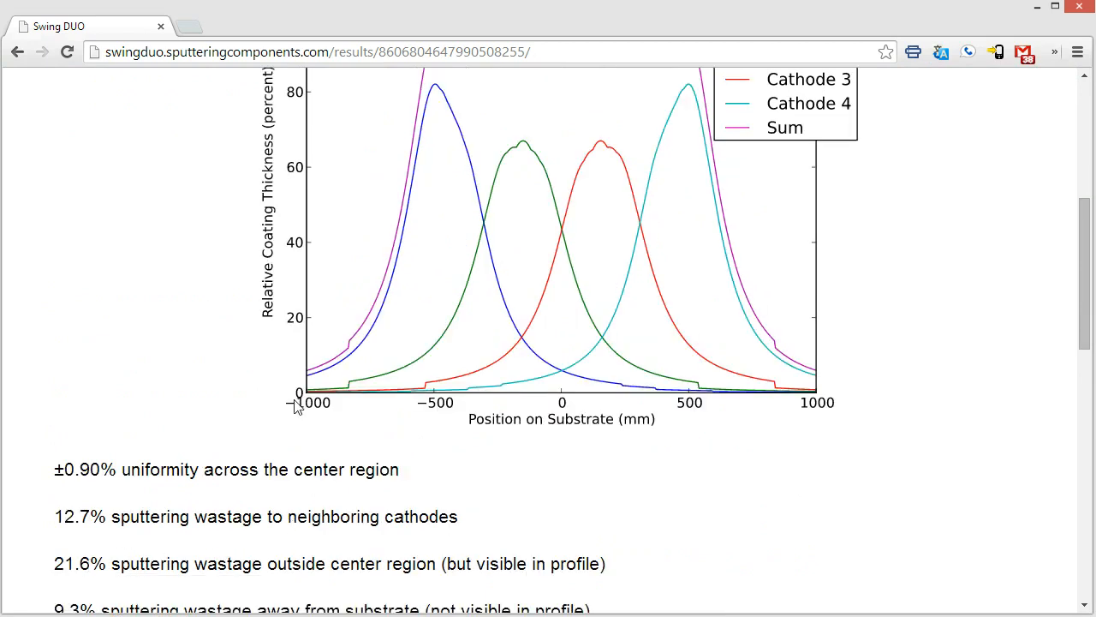
mouse_move(7, 421)
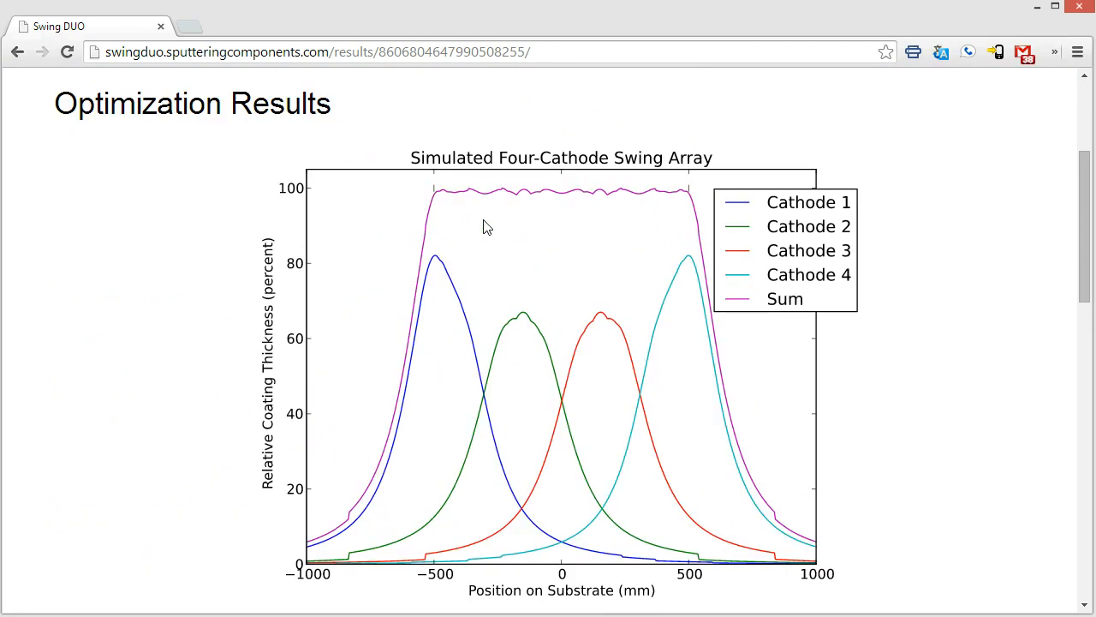
Step: Scroll past the wastage statistics down to the four-cathode swing profile diagram
scroll(down, 3)
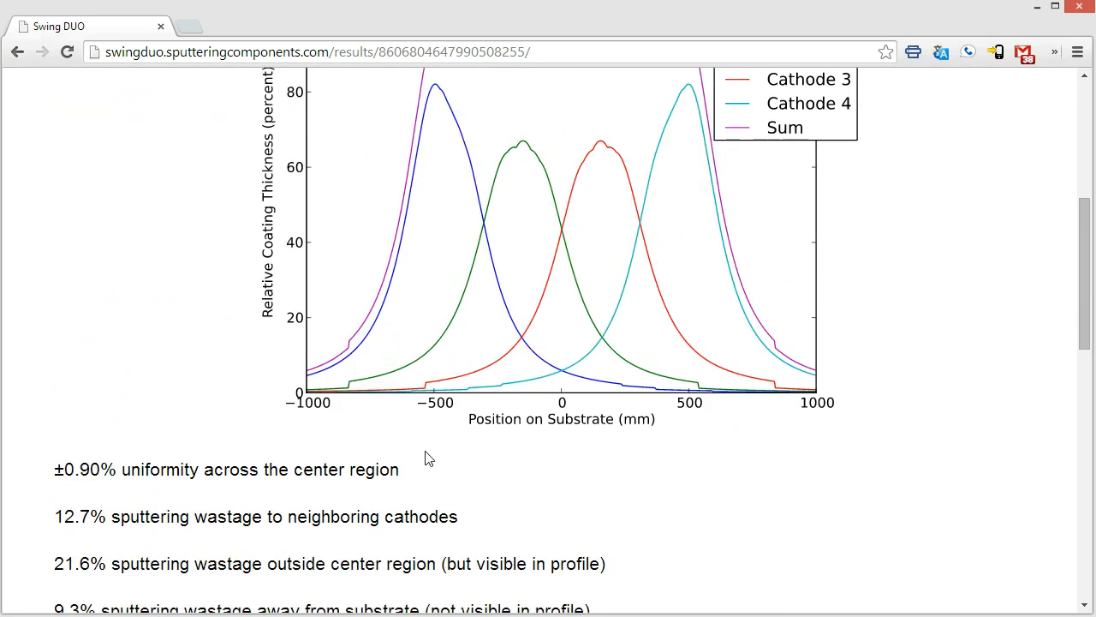
scroll(down, 3)
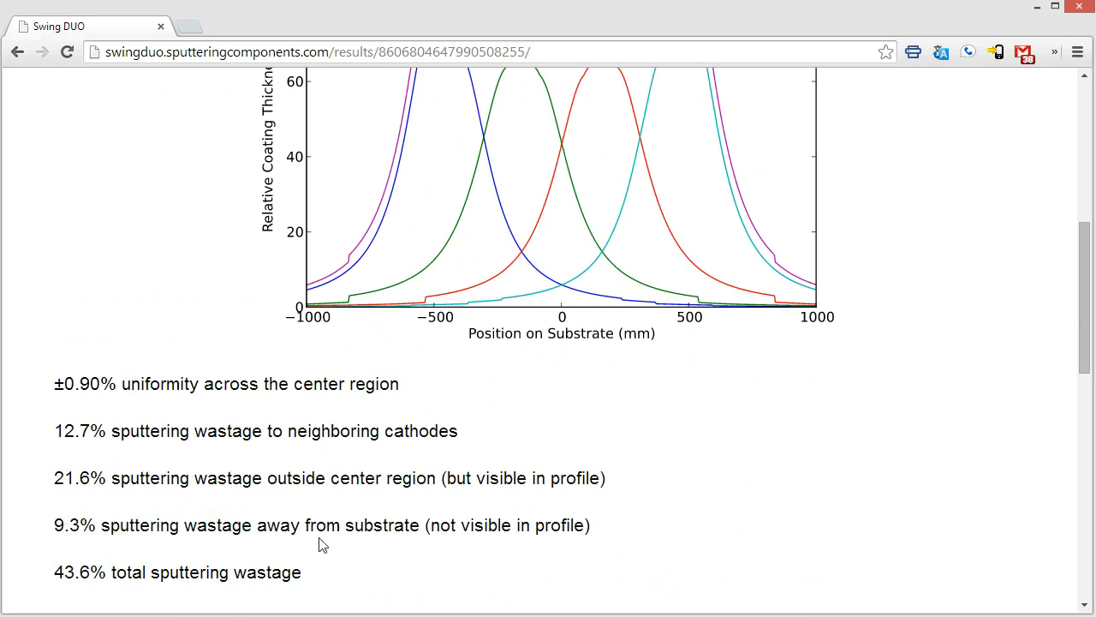
mouse_move(405, 547)
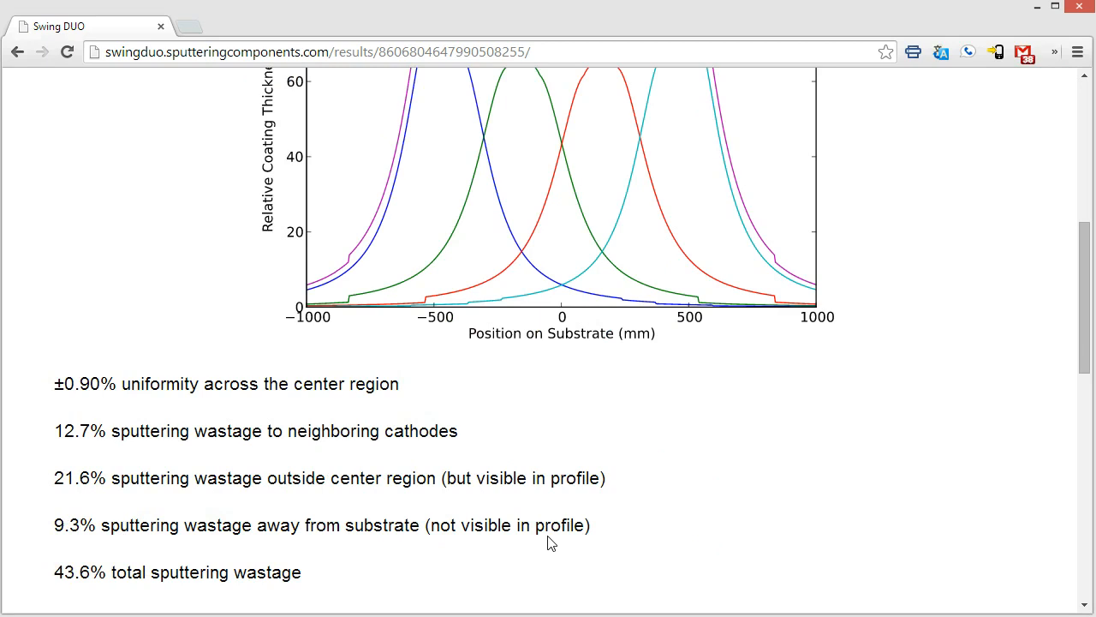
scroll(up, 3)
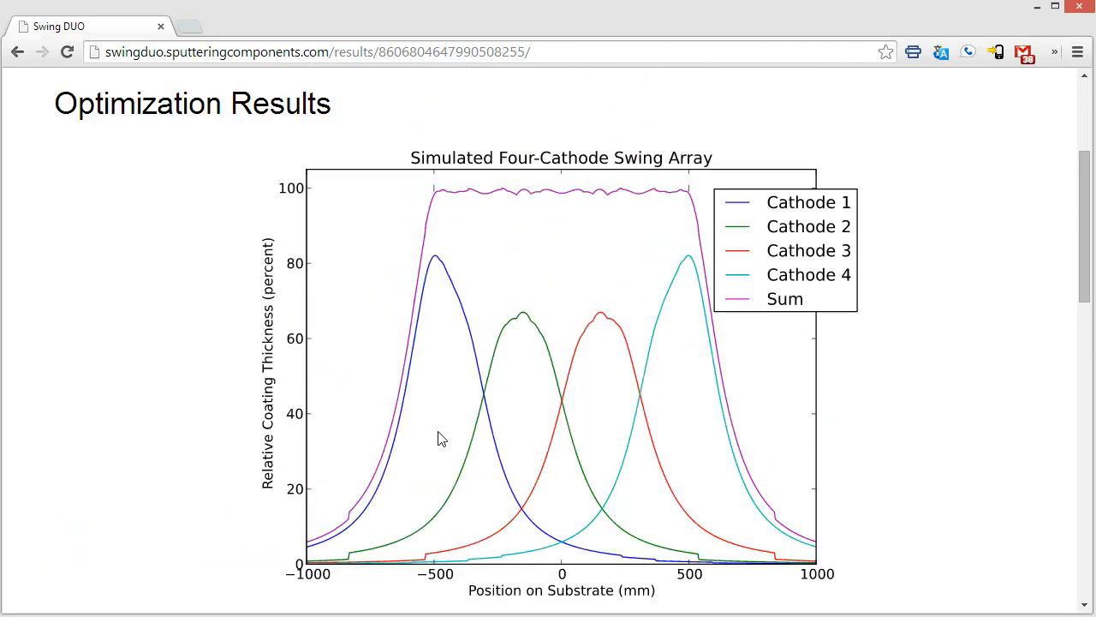
mouse_move(446, 257)
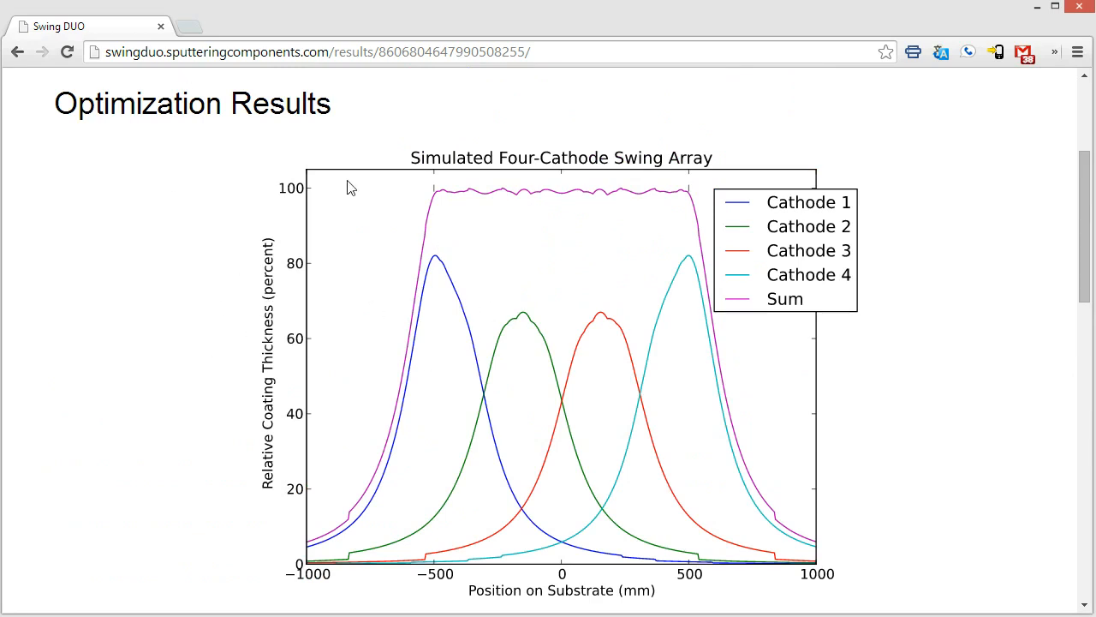
scroll(down, 3)
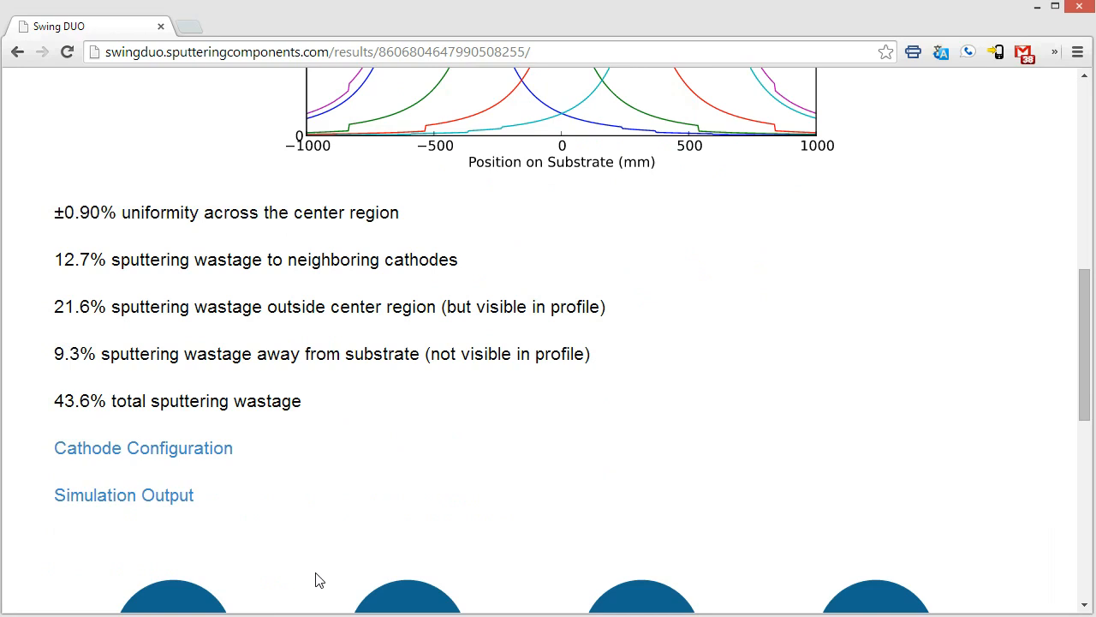
scroll(down, 3)
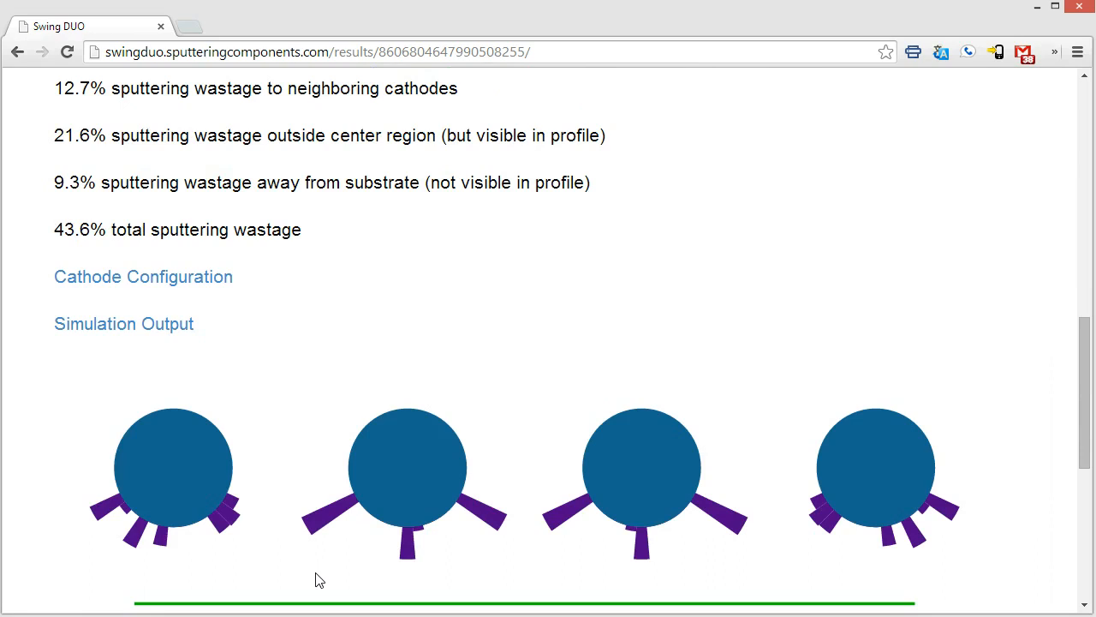
scroll(down, 3)
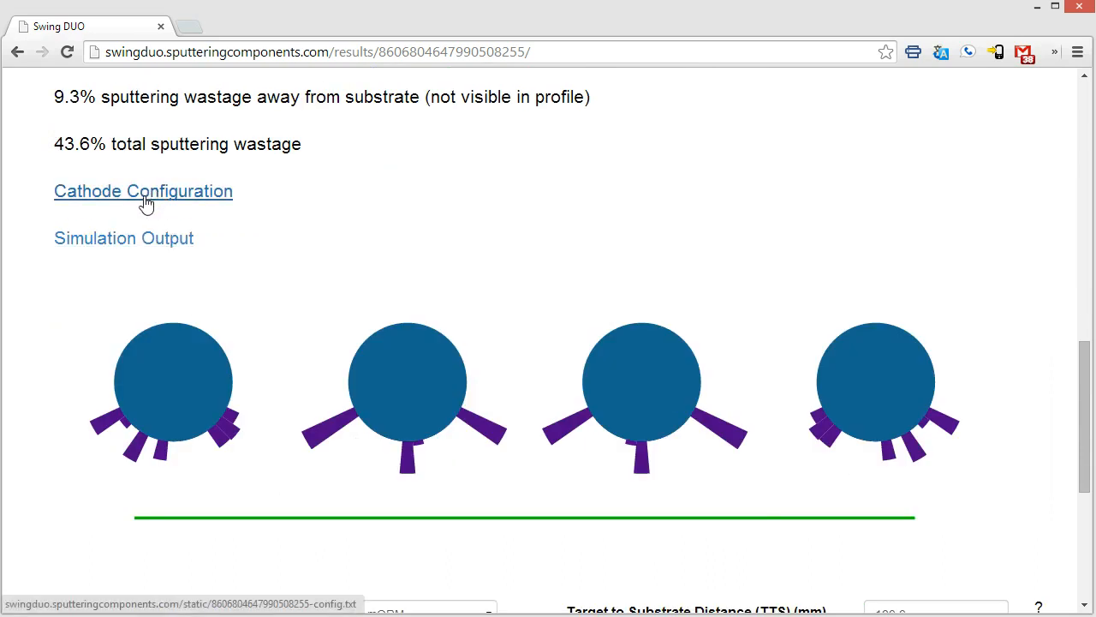
click(143, 190)
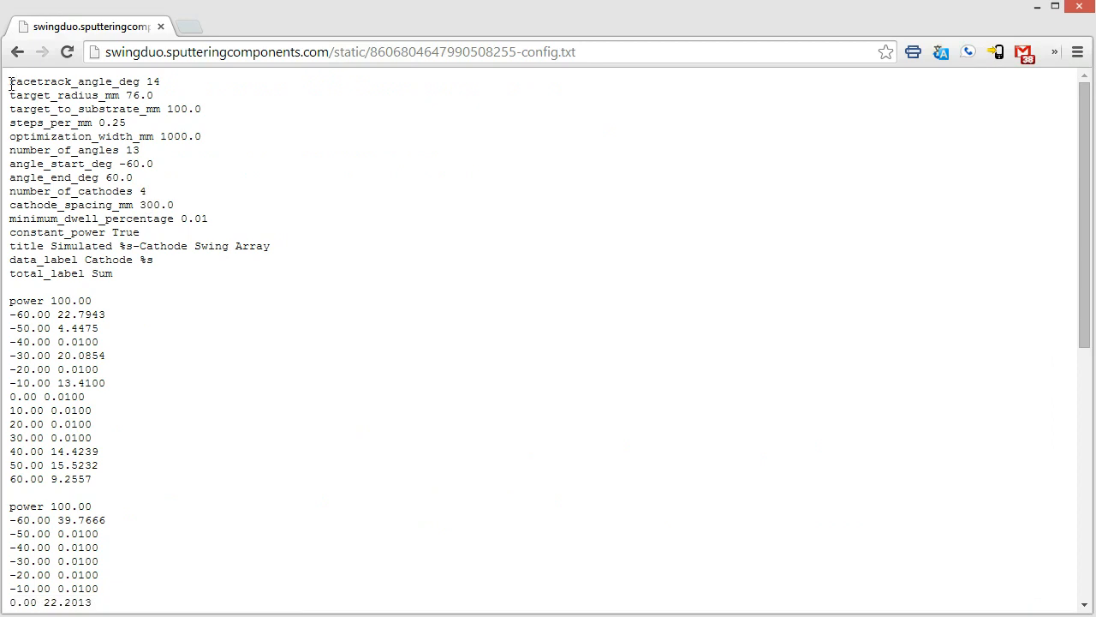
drag(8, 81, 112, 273)
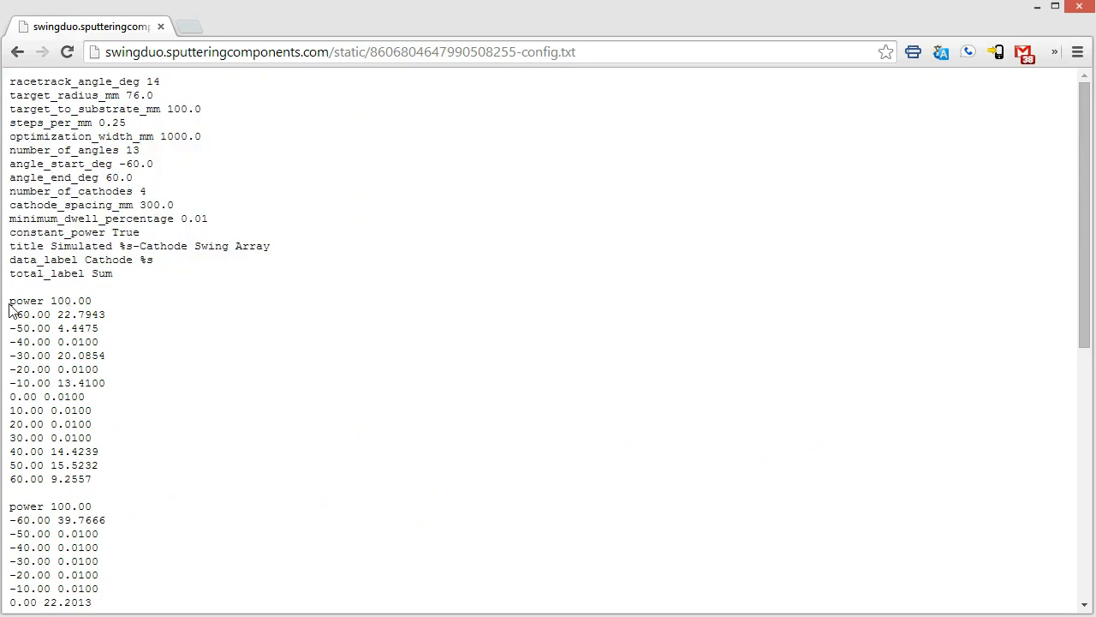
mouse_move(15, 317)
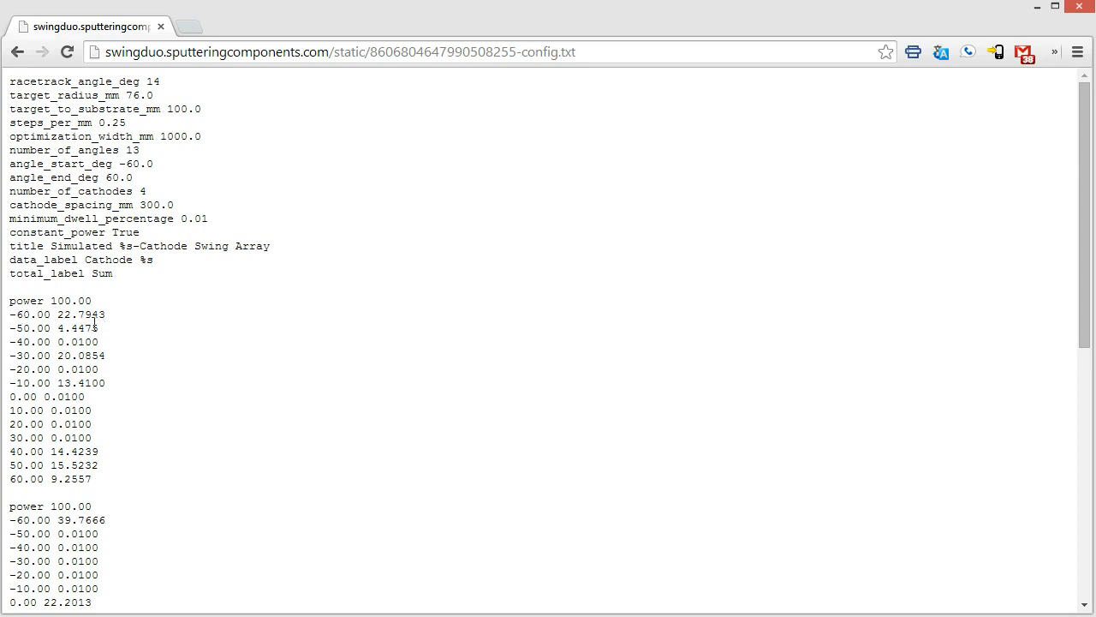
mouse_move(122, 322)
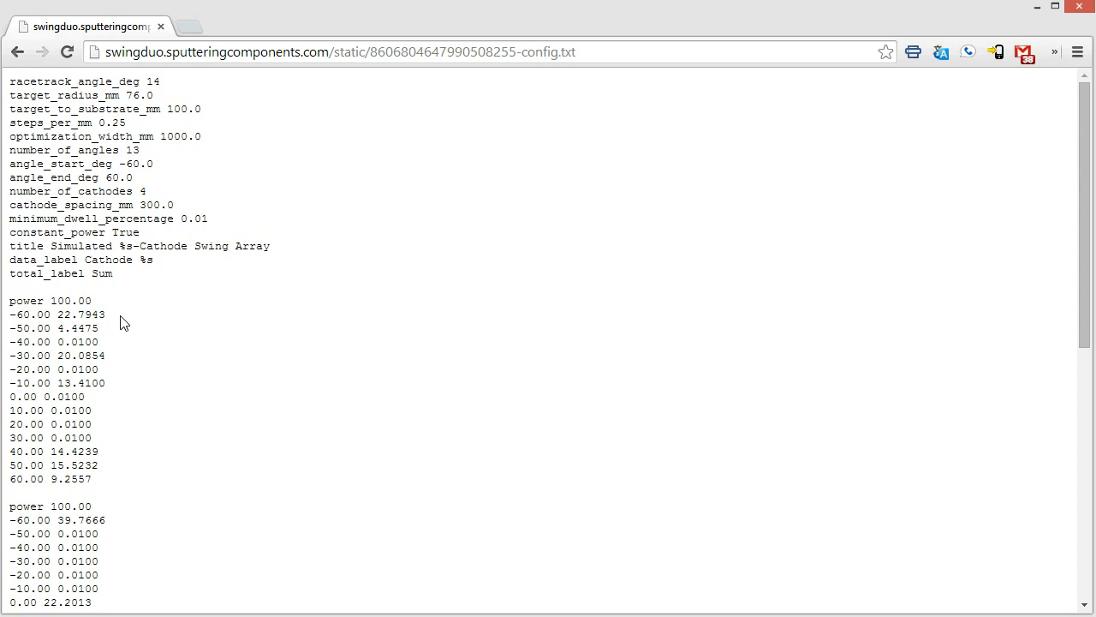
scroll(down, 3)
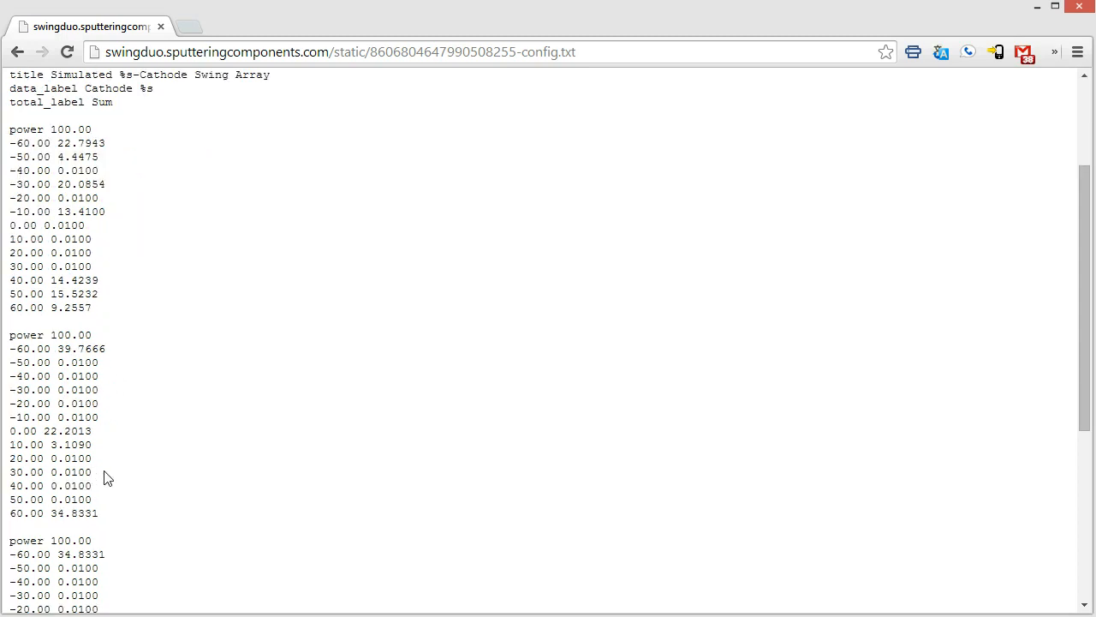
scroll(down, 3)
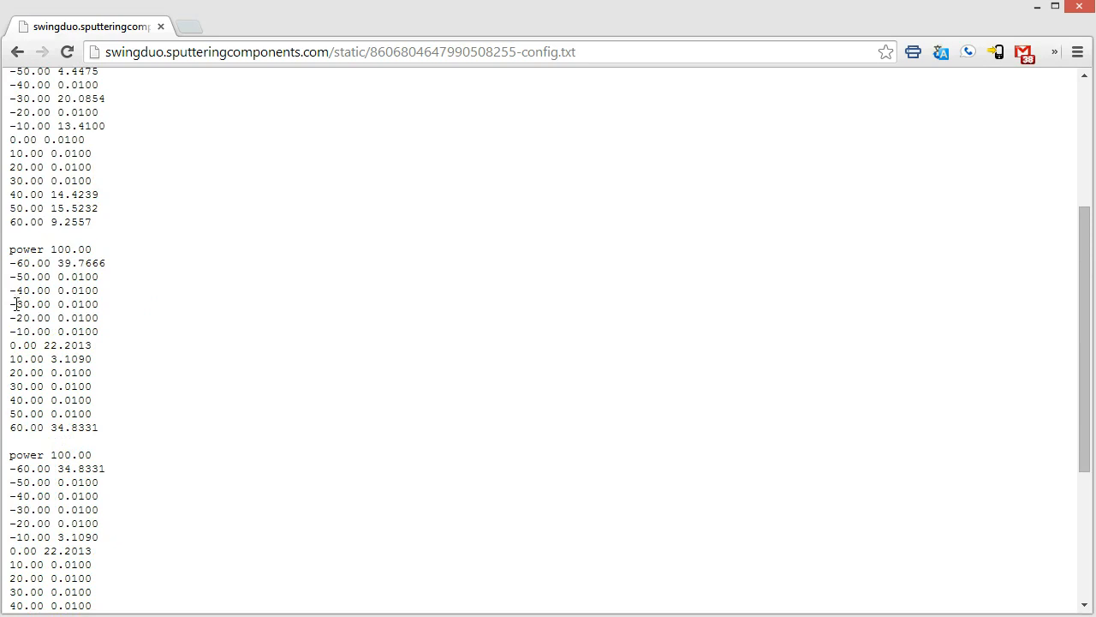
mouse_move(246, 442)
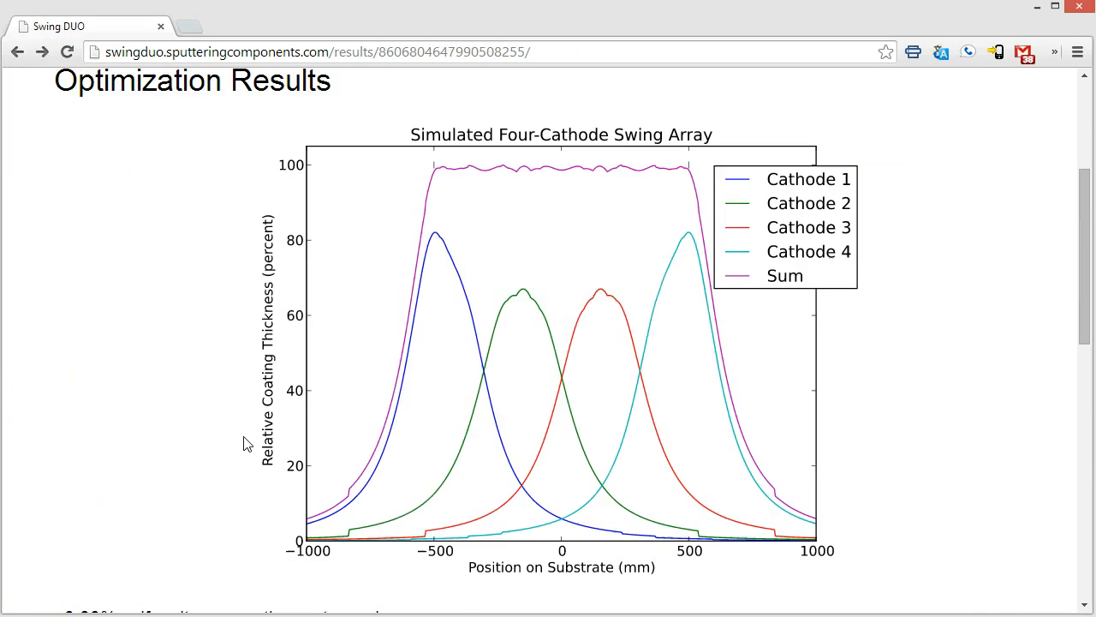
Step: Download the Simulation Output uniformity CSV from the results page
scroll(down, 3)
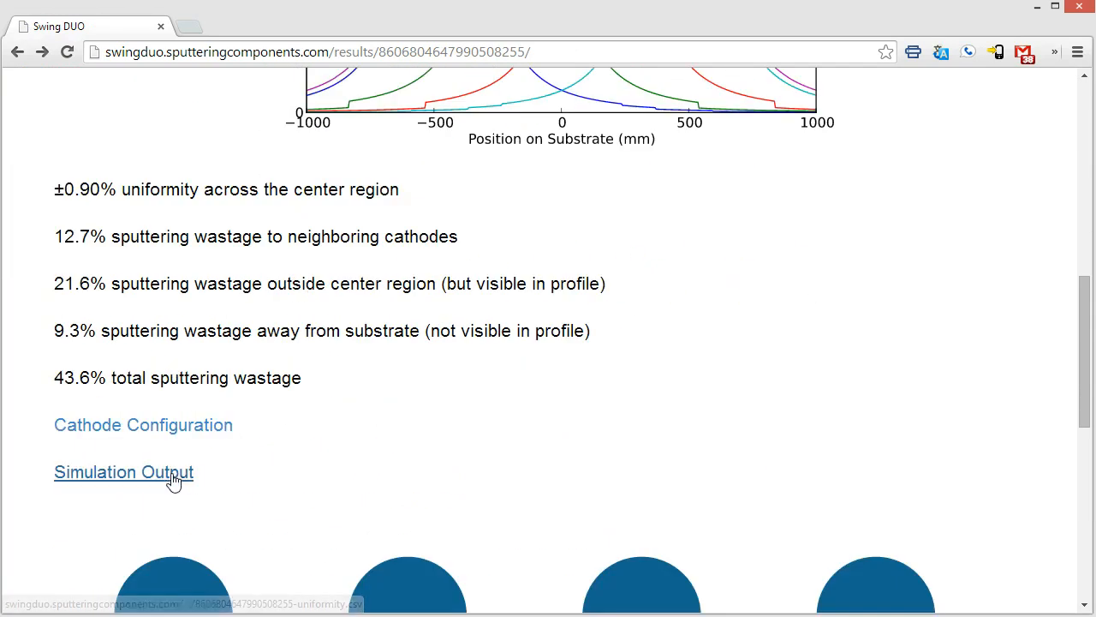
click(123, 471)
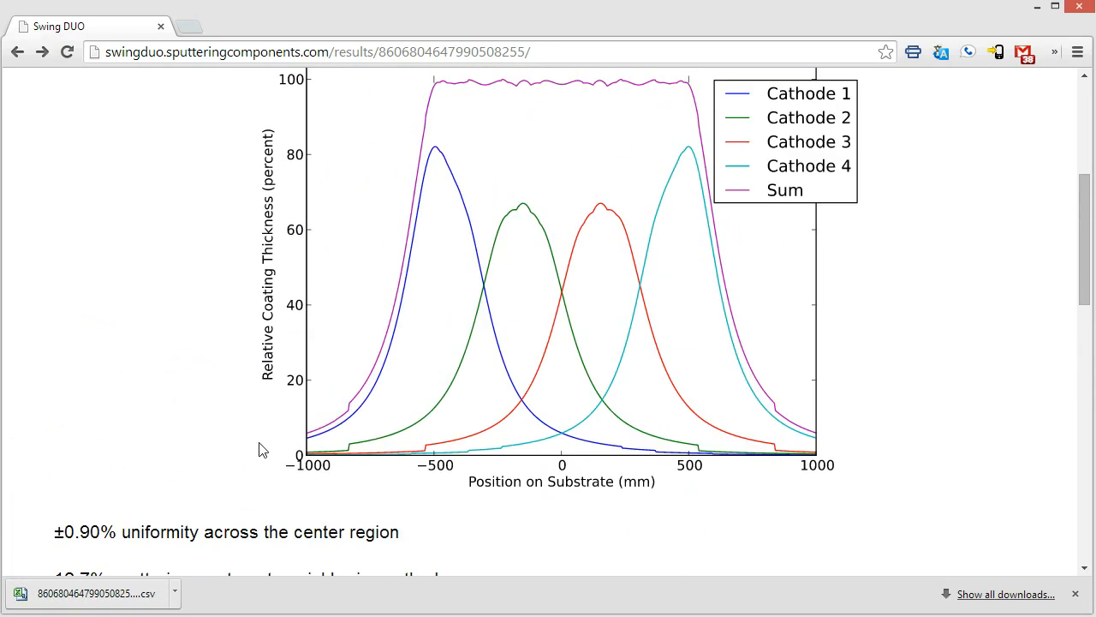
mouse_move(861, 440)
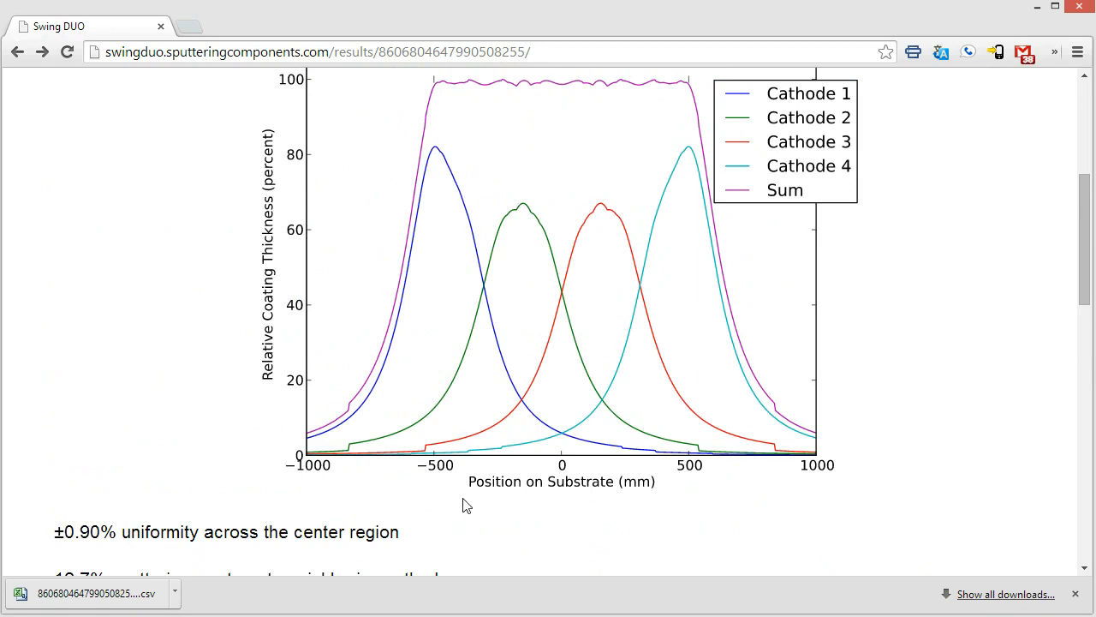
scroll(down, 3)
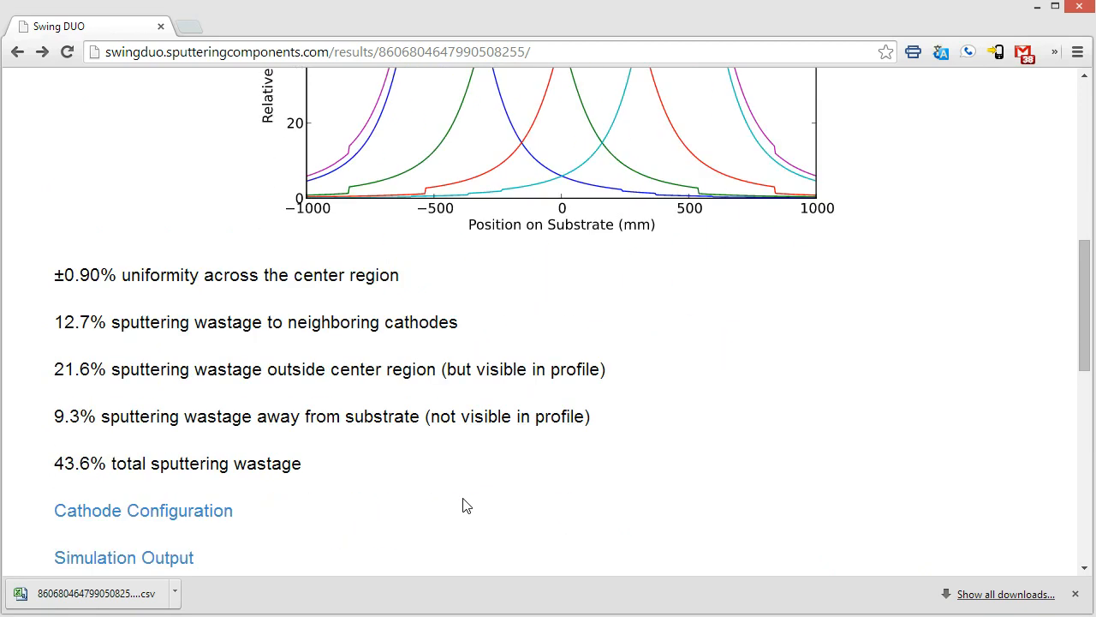
Step: Scroll below the swing diagram to the input form's empty Correction Data box
scroll(down, 3)
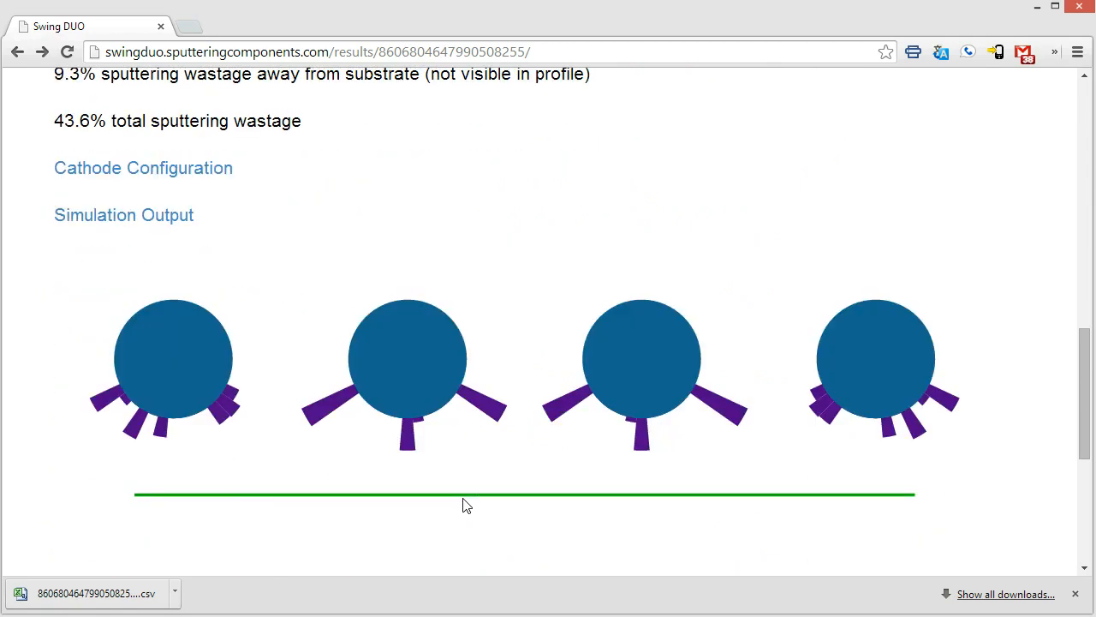
mouse_move(197, 377)
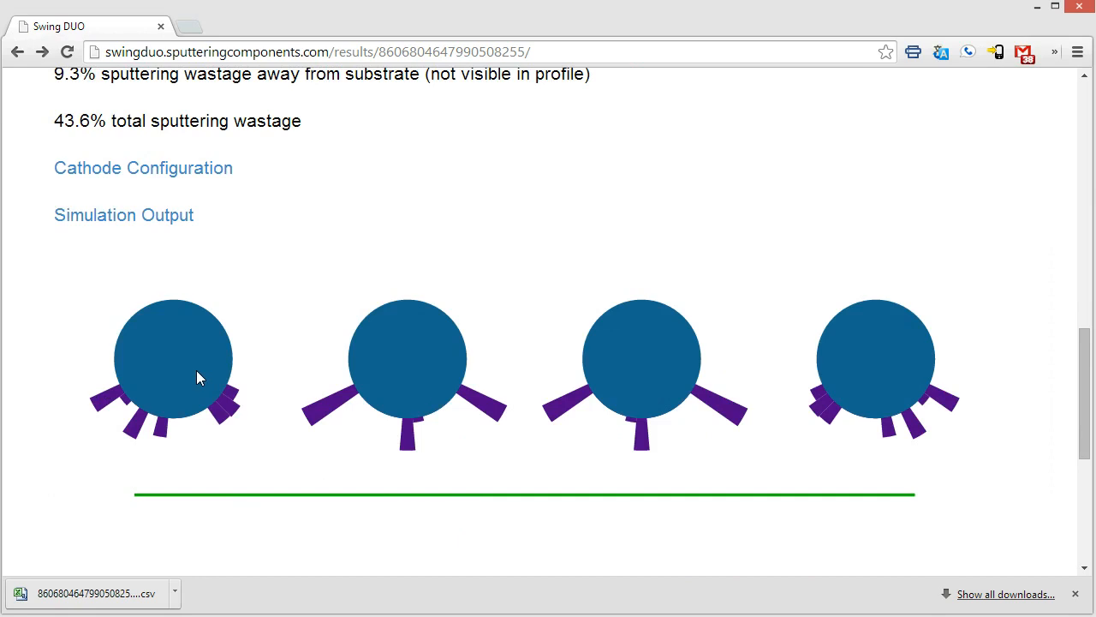
mouse_move(124, 402)
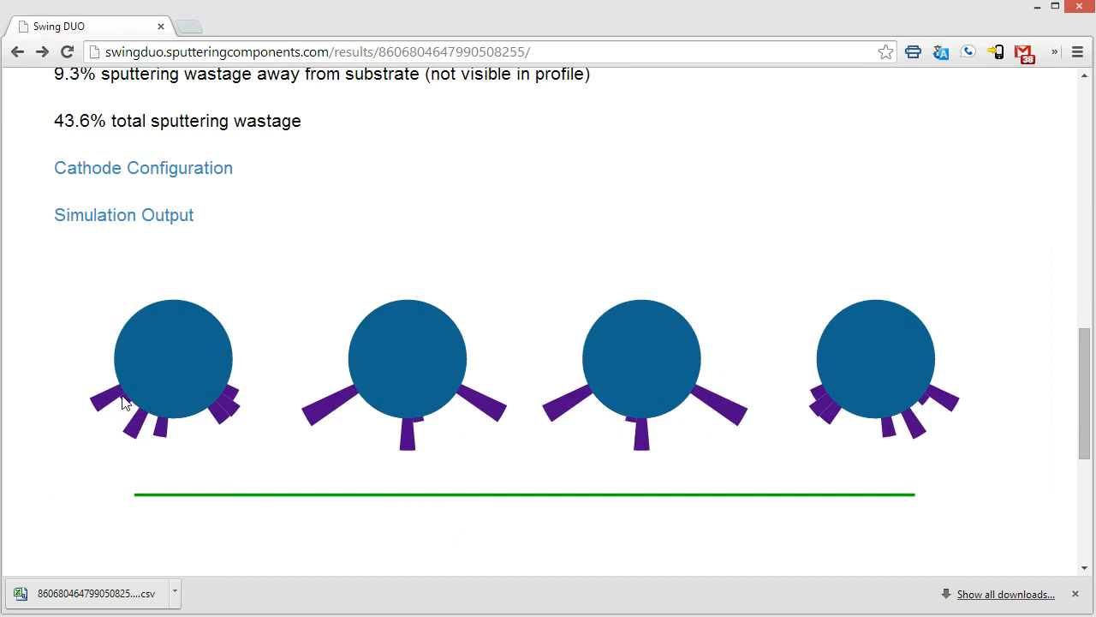
mouse_move(163, 440)
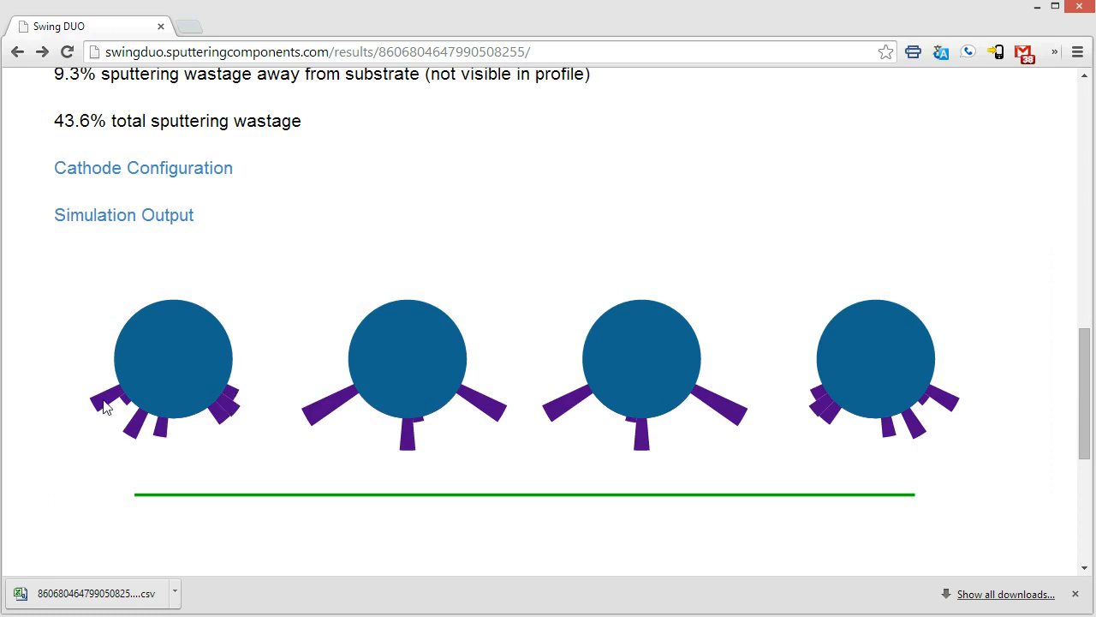
mouse_move(92, 417)
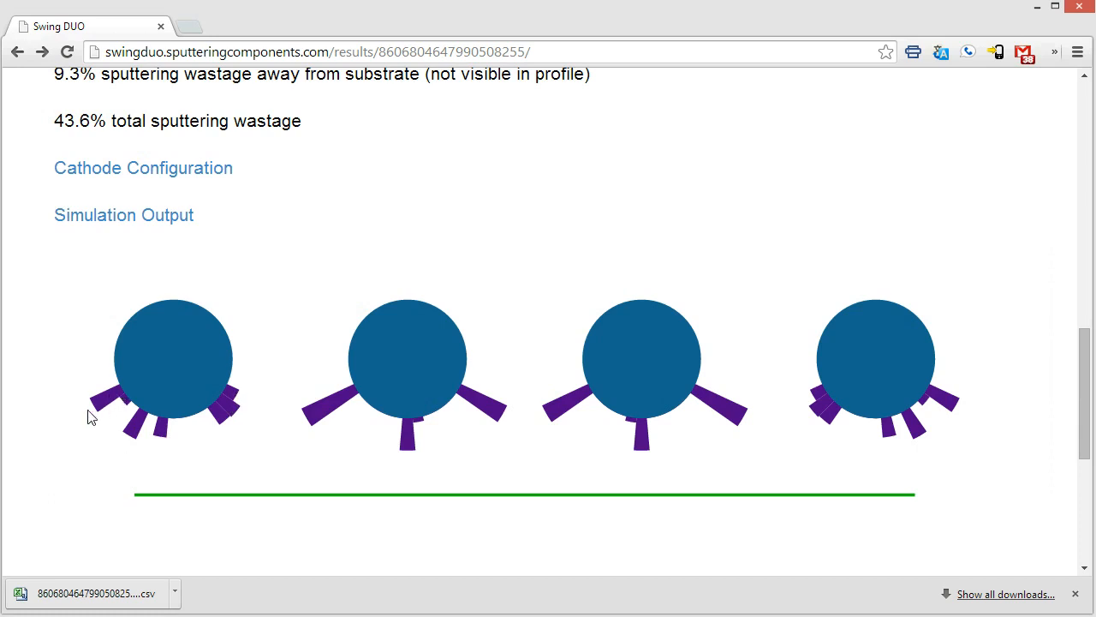
scroll(down, 3)
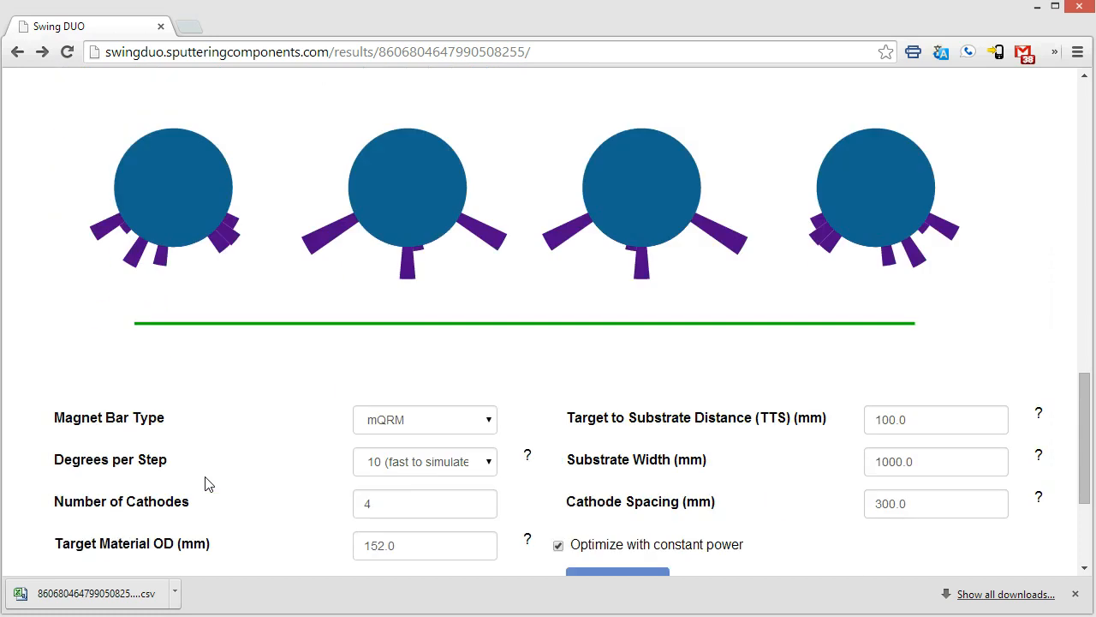
mouse_move(224, 302)
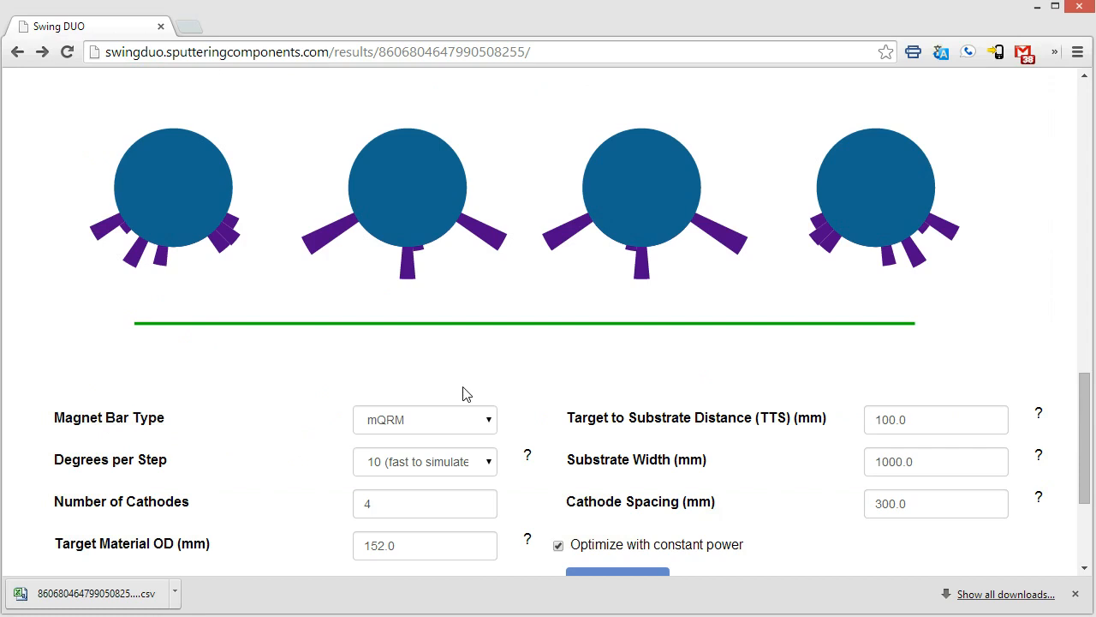
scroll(down, 3)
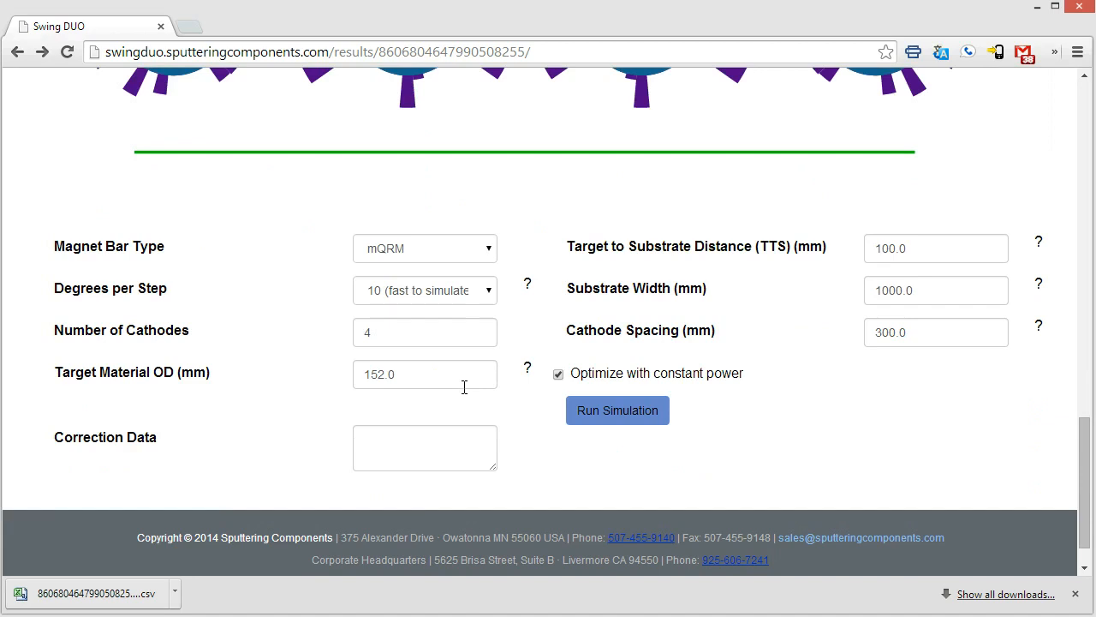
Step: Paste measured position–correction pairs ending 750,.98 and 1000,.96 into Correction Data
click(425, 447)
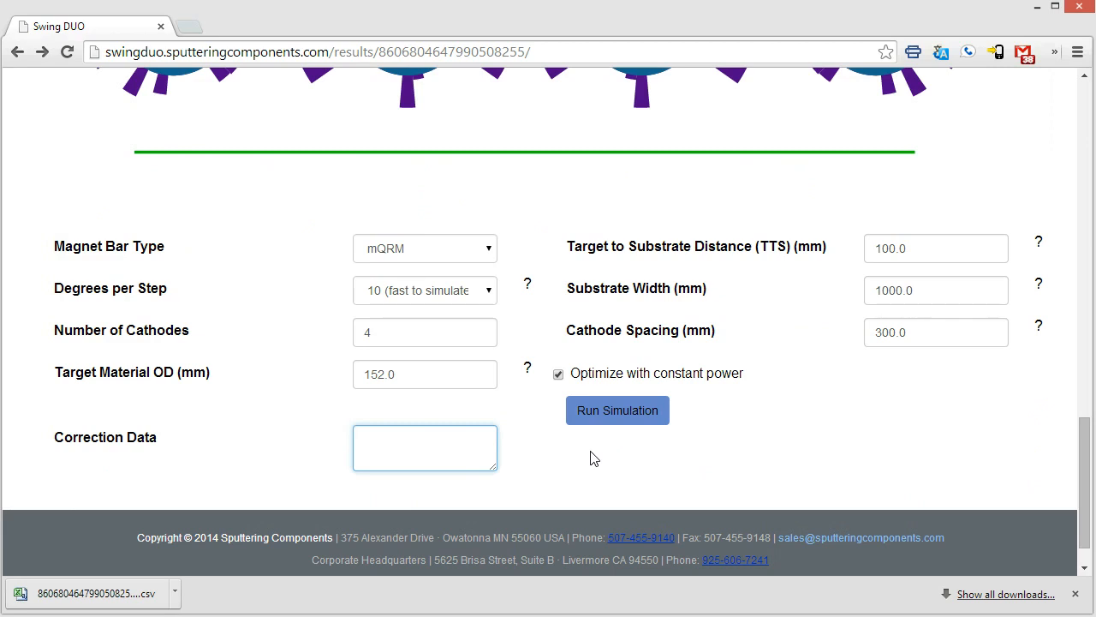
click(424, 447)
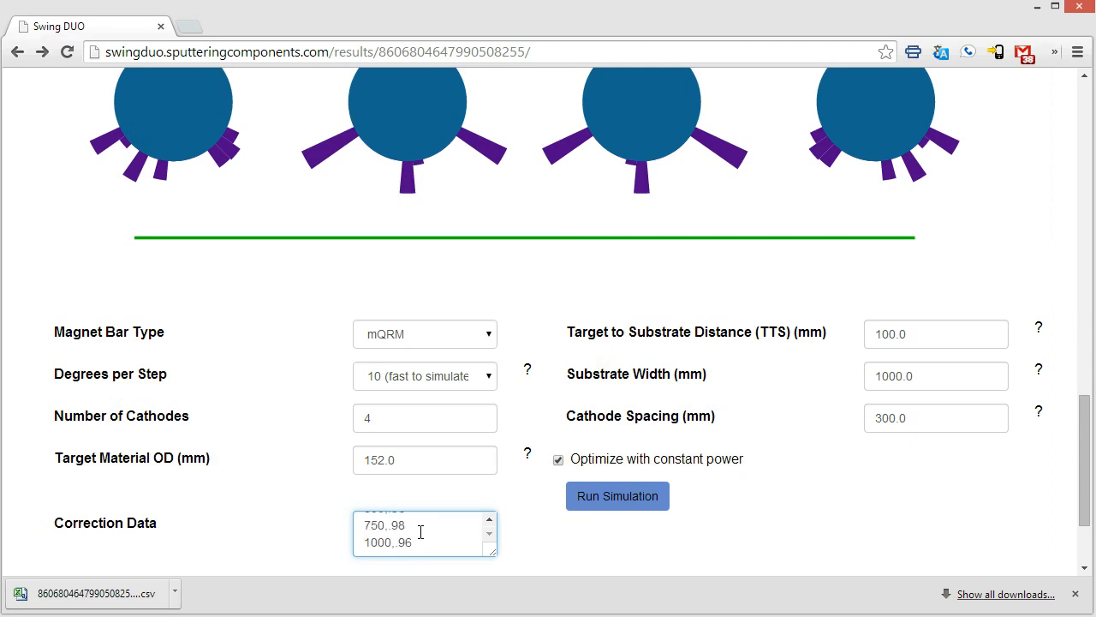
scroll(down, 3)
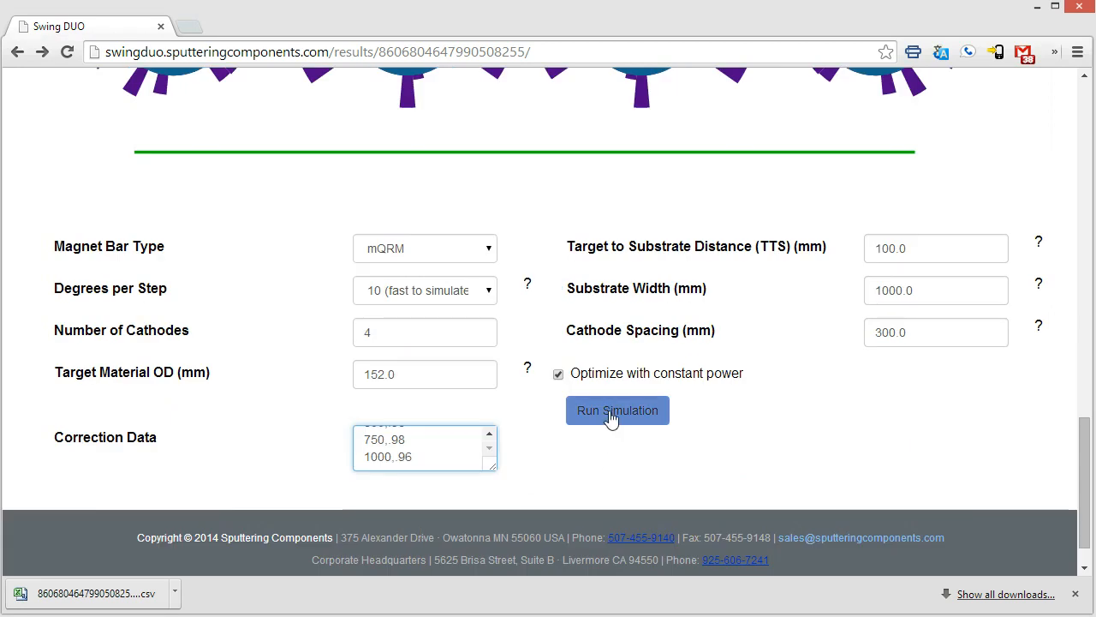
Step: Rerun the optimization using the pasted correction data
click(618, 410)
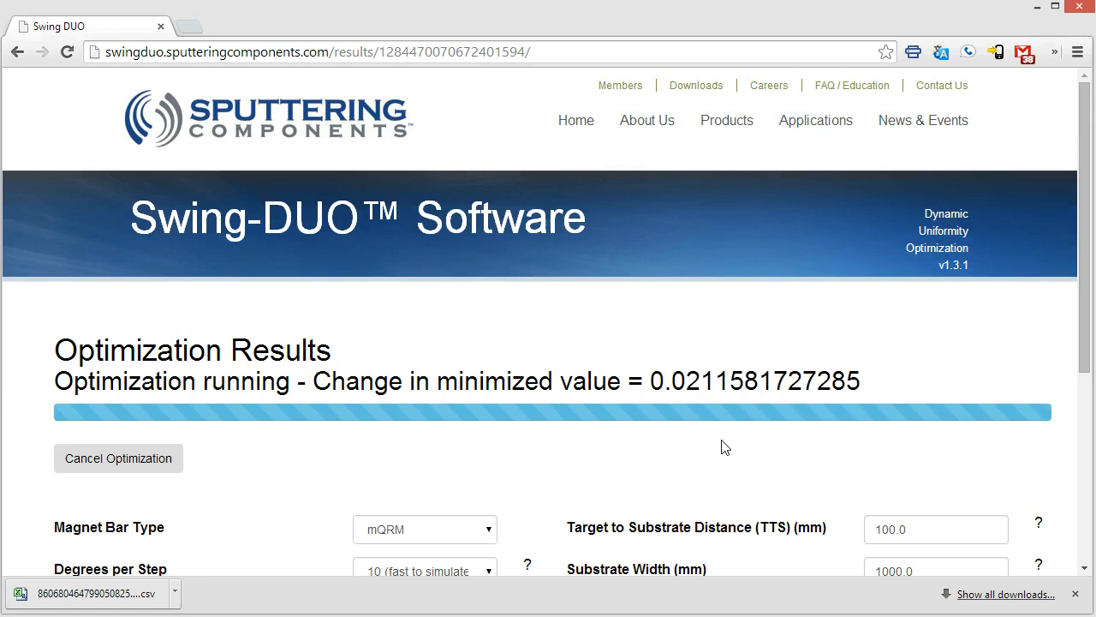
mouse_move(673, 435)
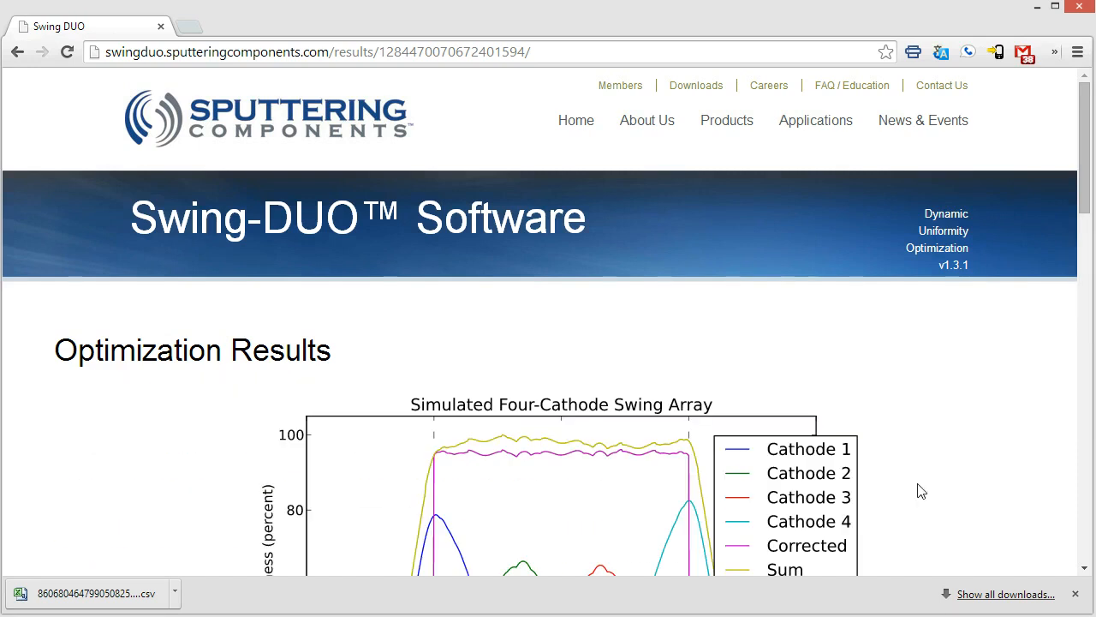
Step: Scroll past the four-cathode swing graph to the Corrected curve, ±1.01% uniformity and 44.0% wastage
scroll(down, 3)
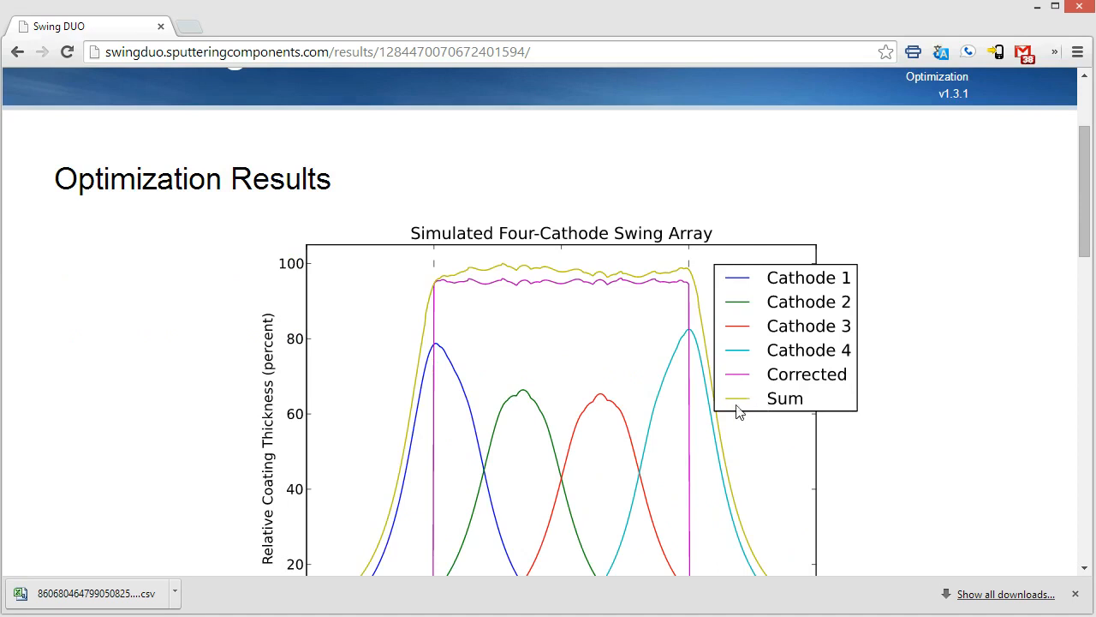
mouse_move(738, 409)
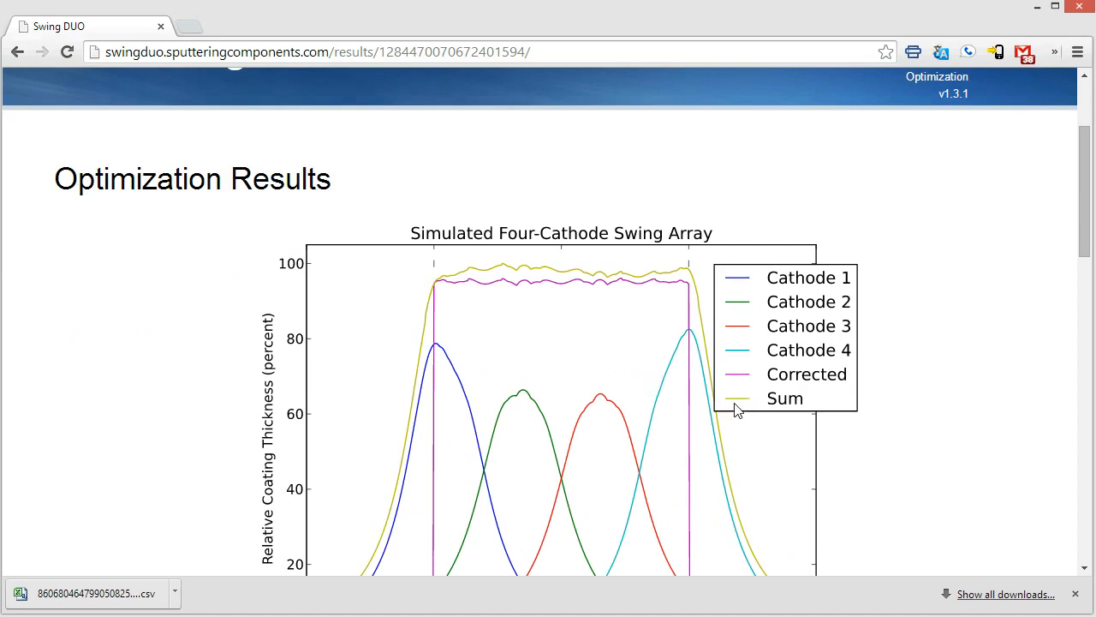
mouse_move(505, 334)
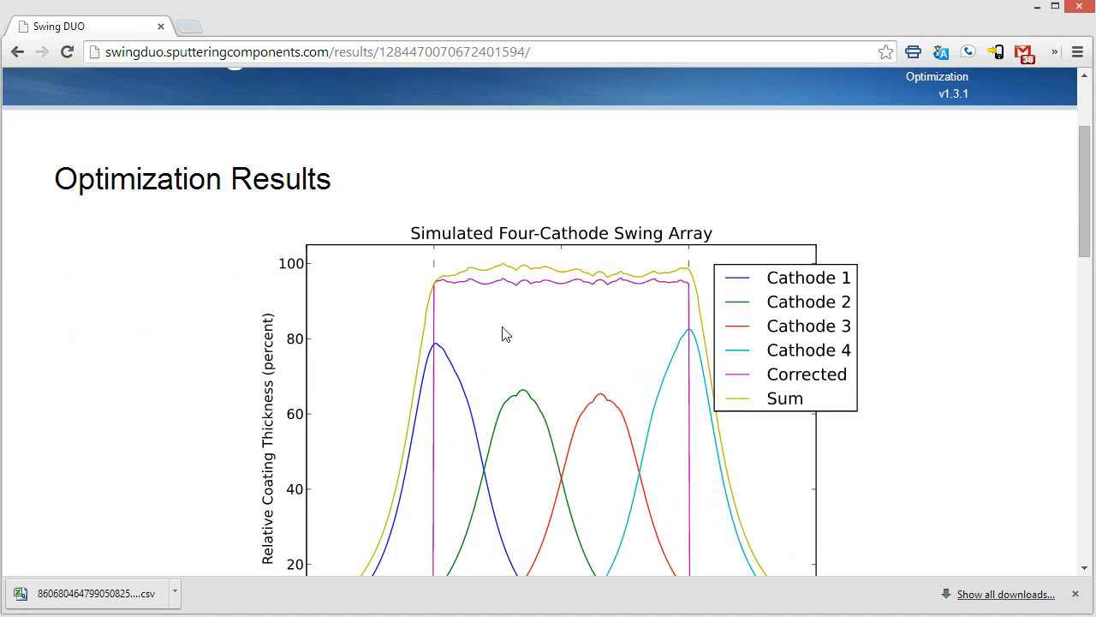
mouse_move(488, 274)
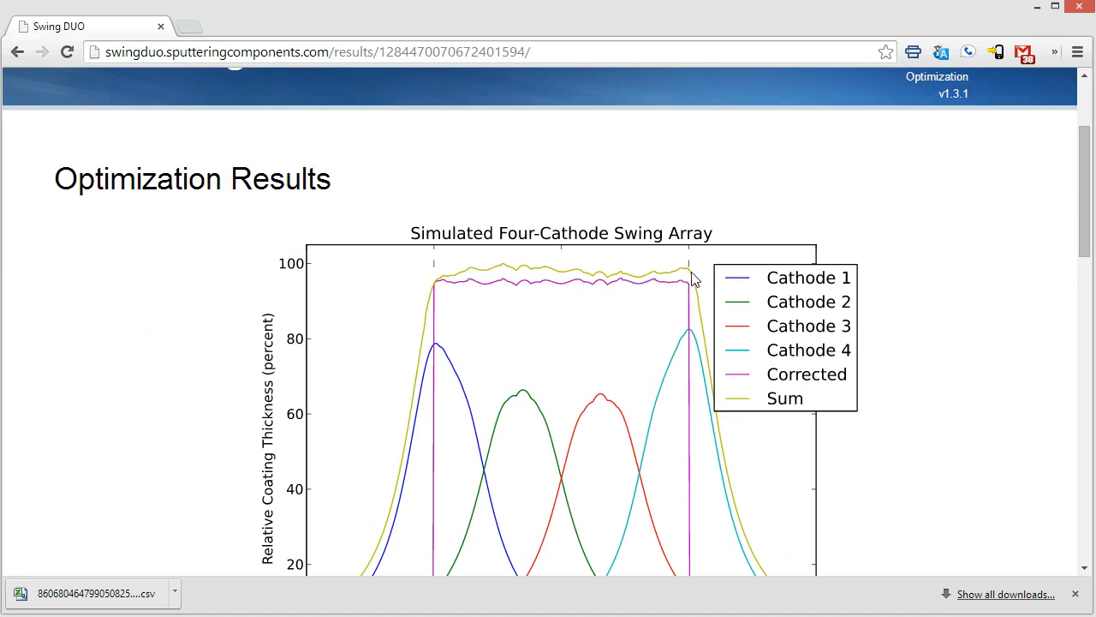
mouse_move(445, 279)
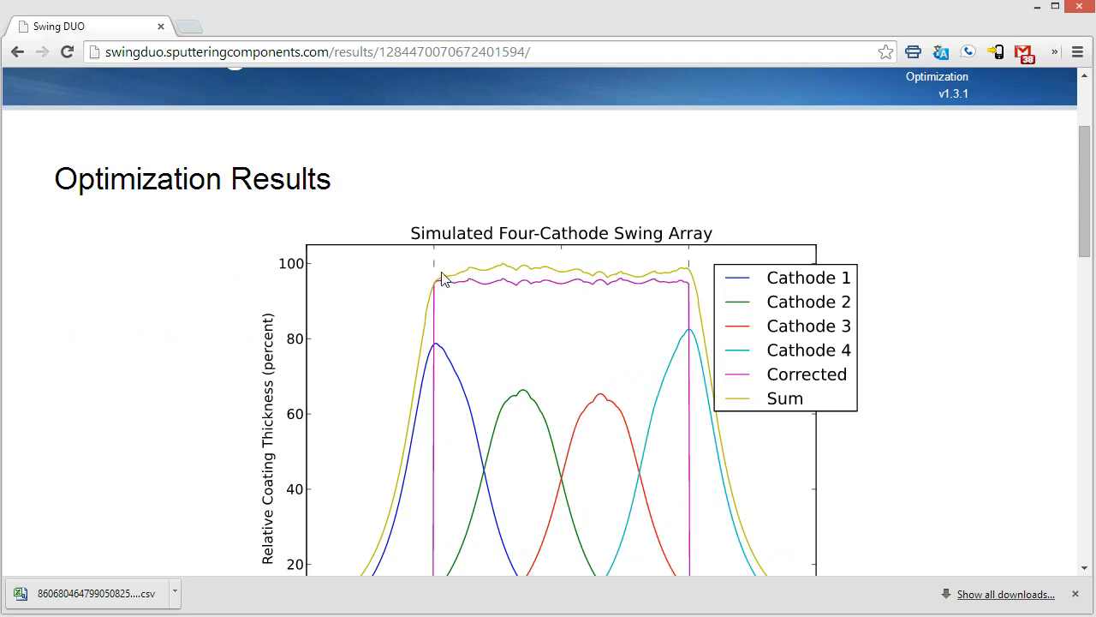
mouse_move(579, 294)
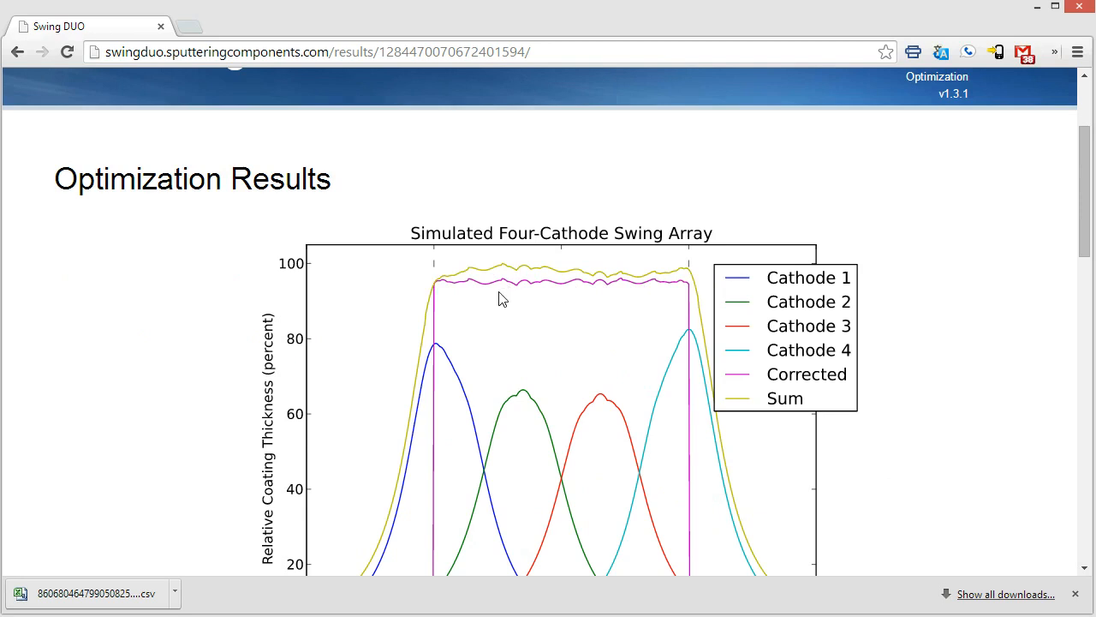
mouse_move(697, 291)
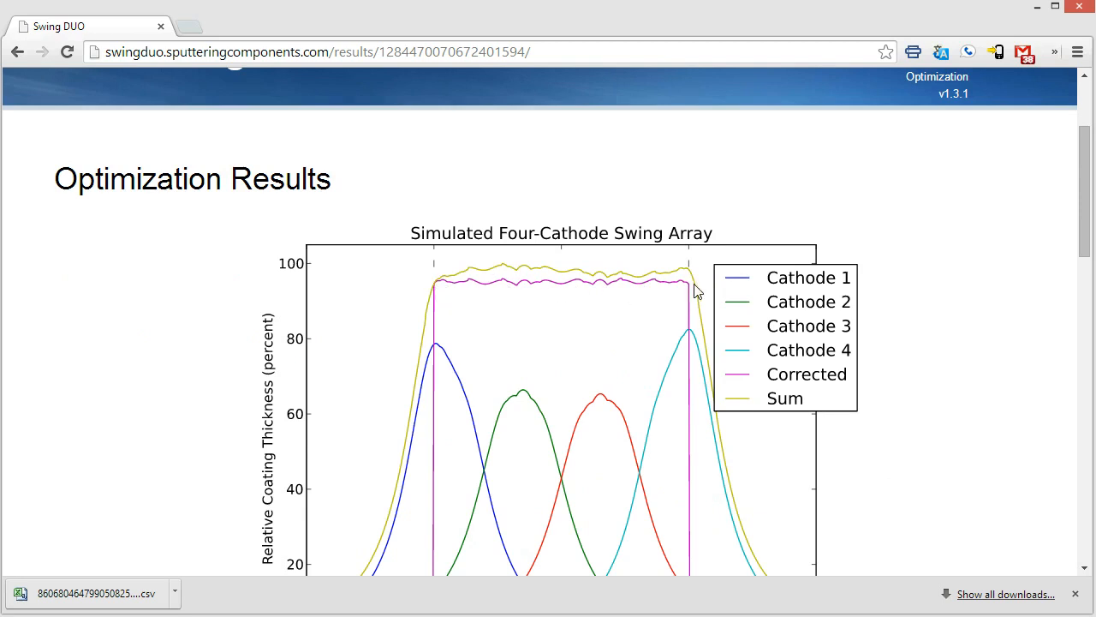
mouse_move(462, 296)
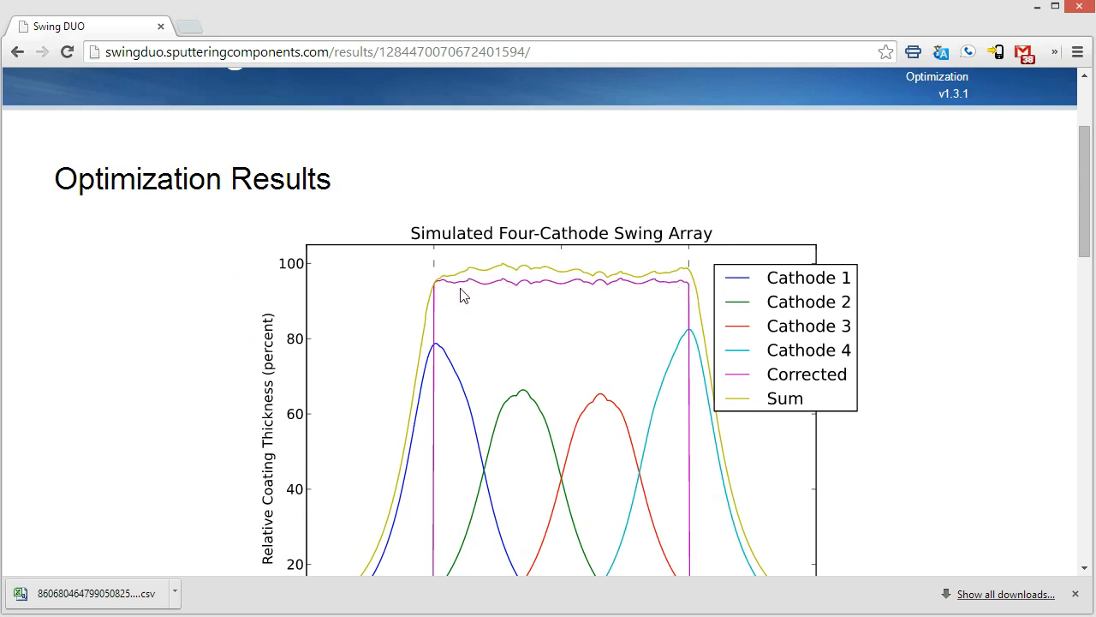
mouse_move(465, 280)
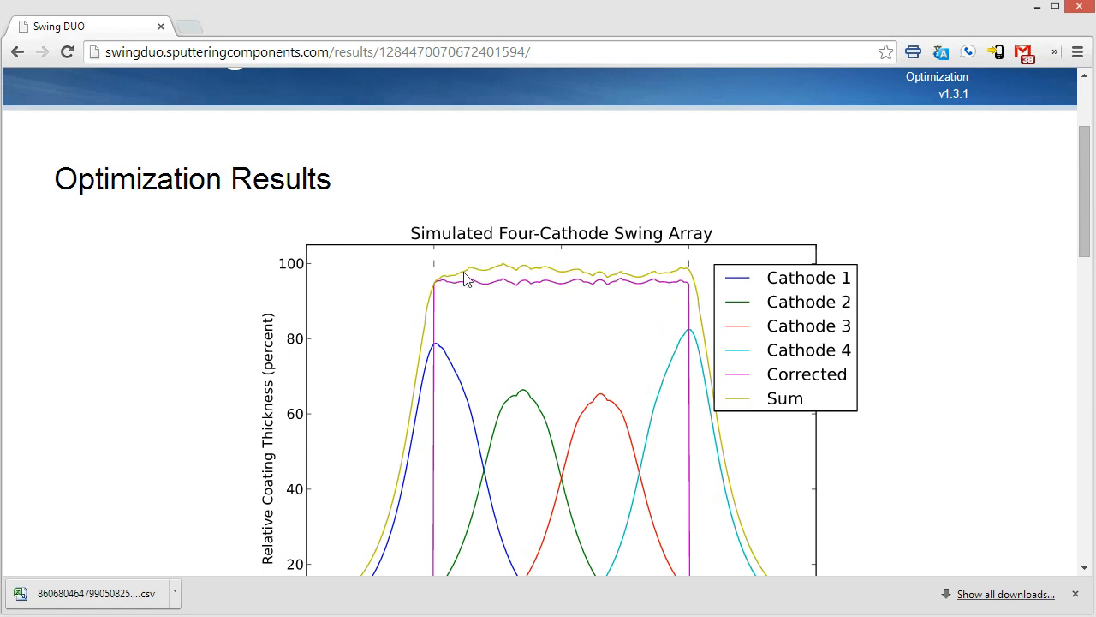
mouse_move(701, 291)
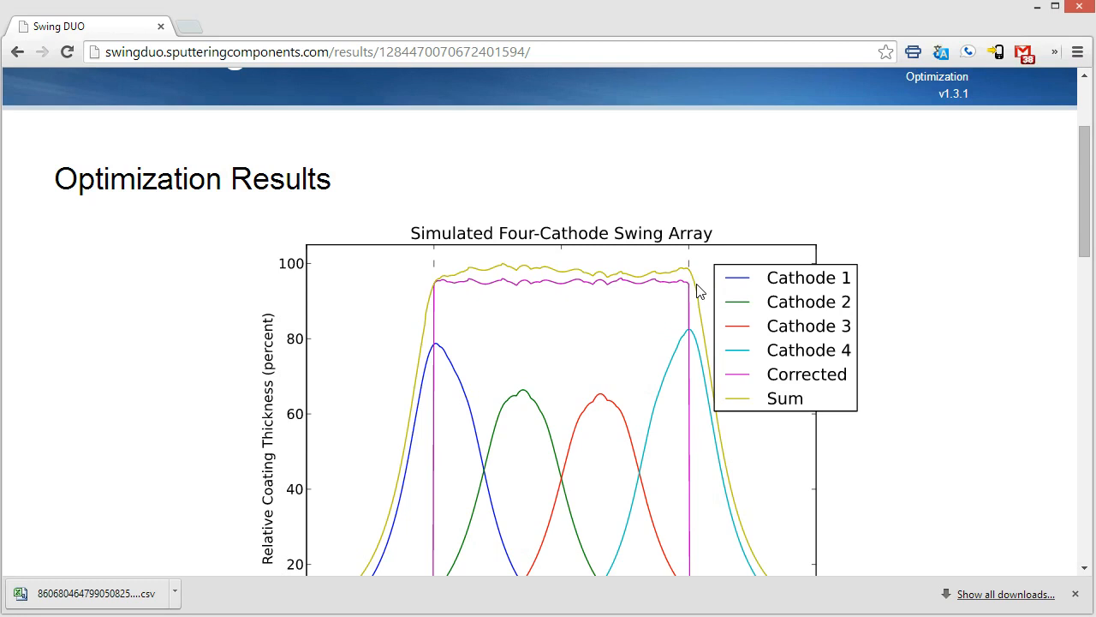
scroll(down, 3)
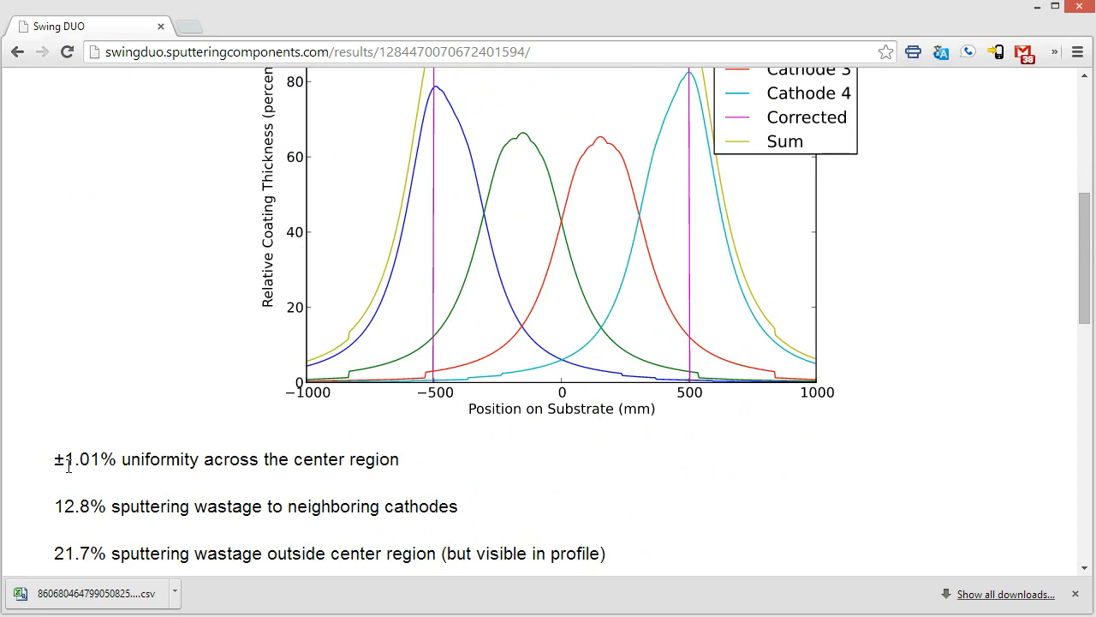
scroll(down, 3)
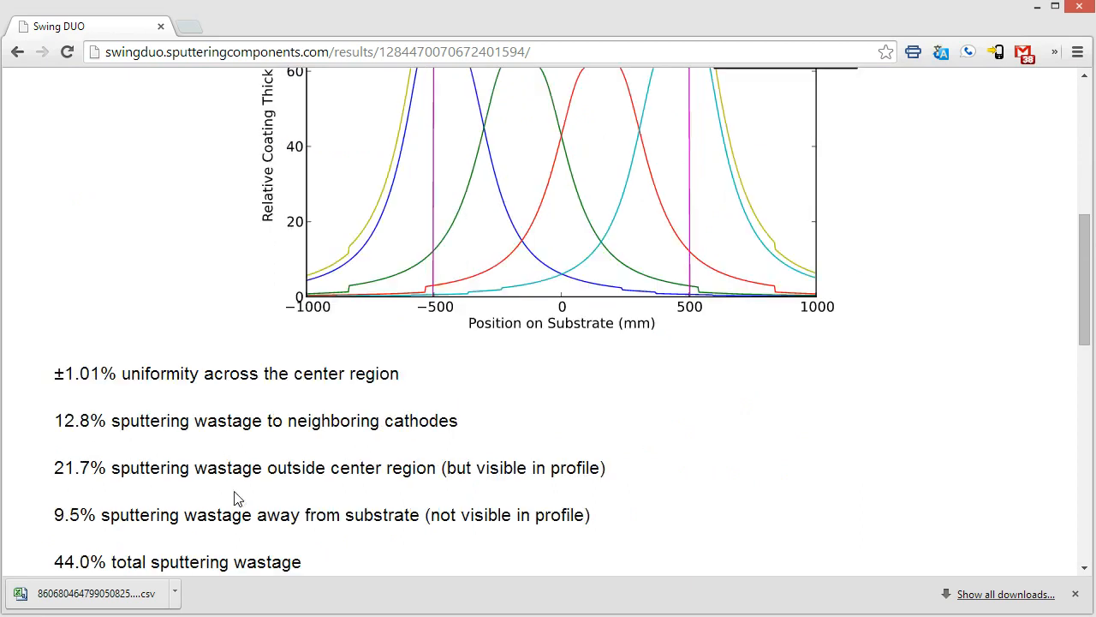
scroll(down, 3)
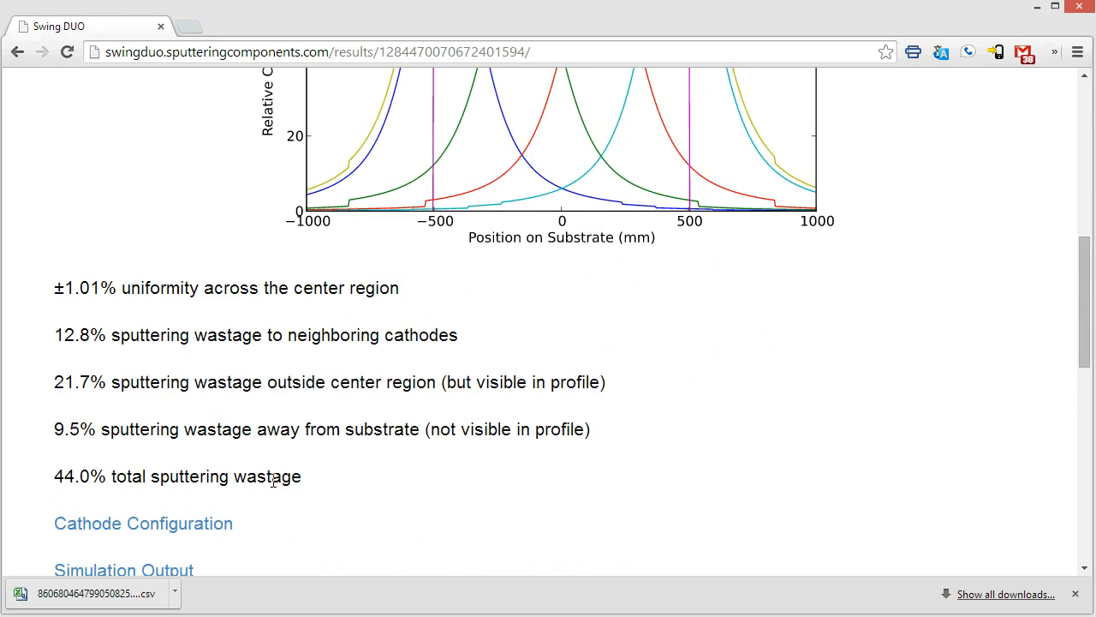
Step: Scroll down to the Simulation Output four-cathode swing diagram above the parameters form
scroll(down, 3)
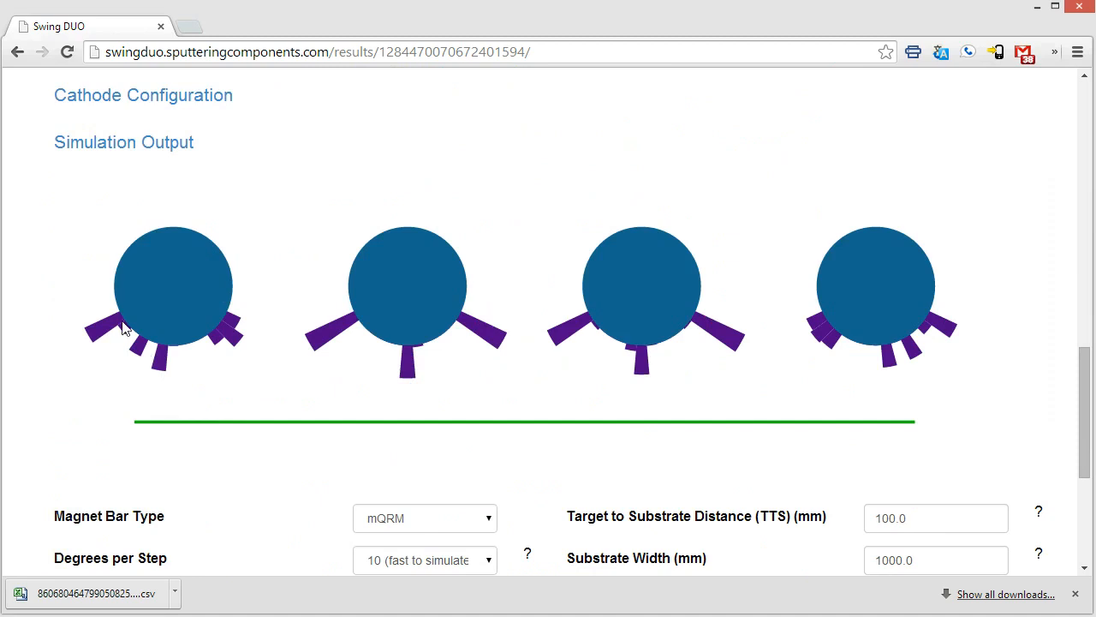
mouse_move(962, 378)
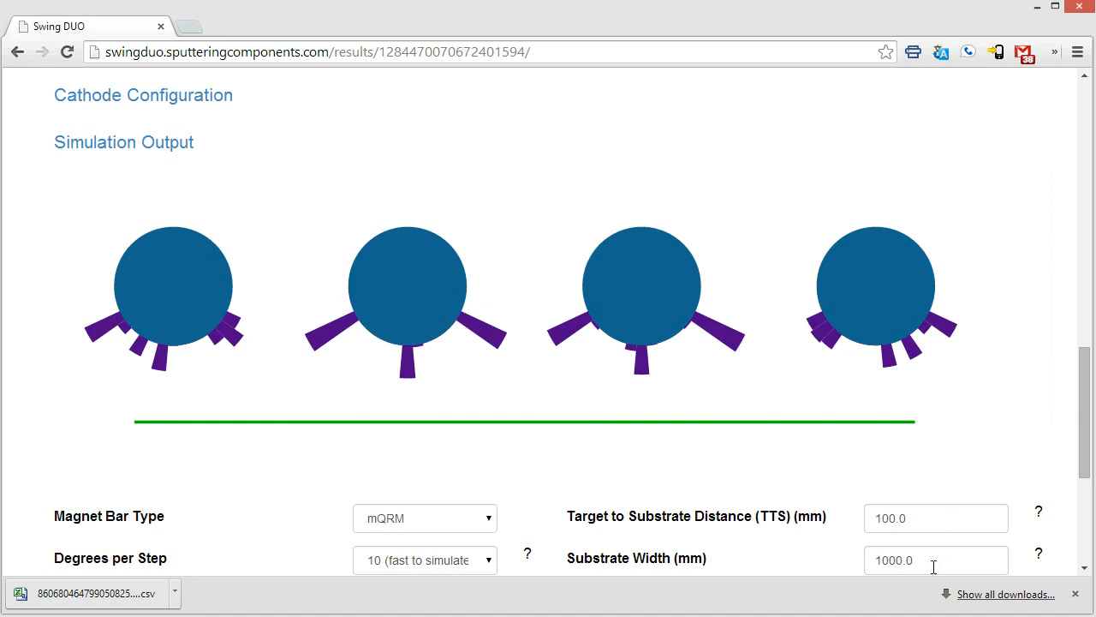
mouse_move(933, 567)
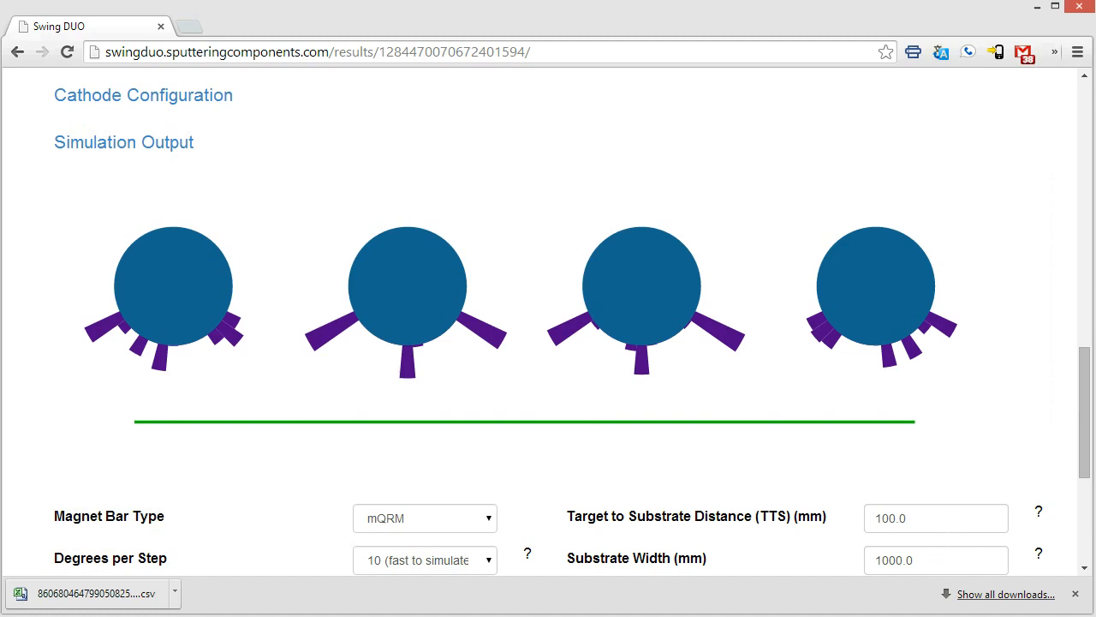